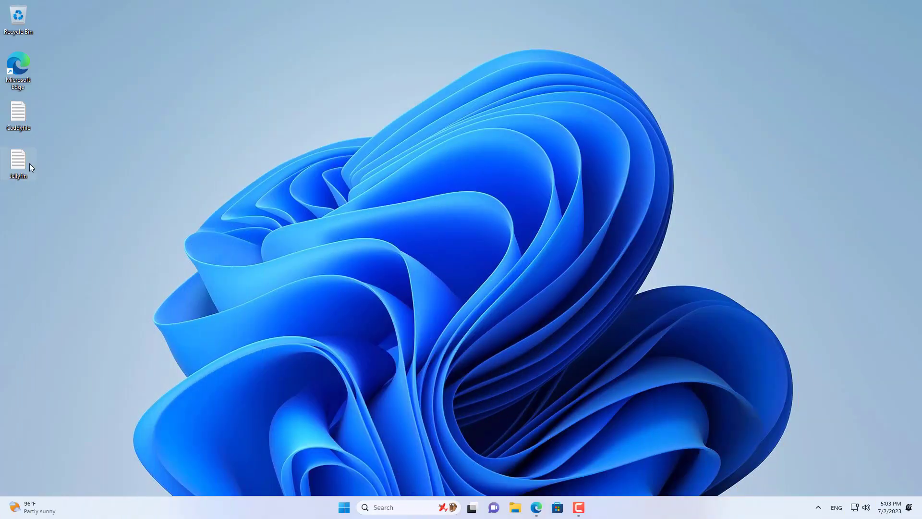
Open the Jellyfin notes file from the desktop in Notepad to review the five setup steps.
{"action": "double_click", "coordinate": [17, 162]}
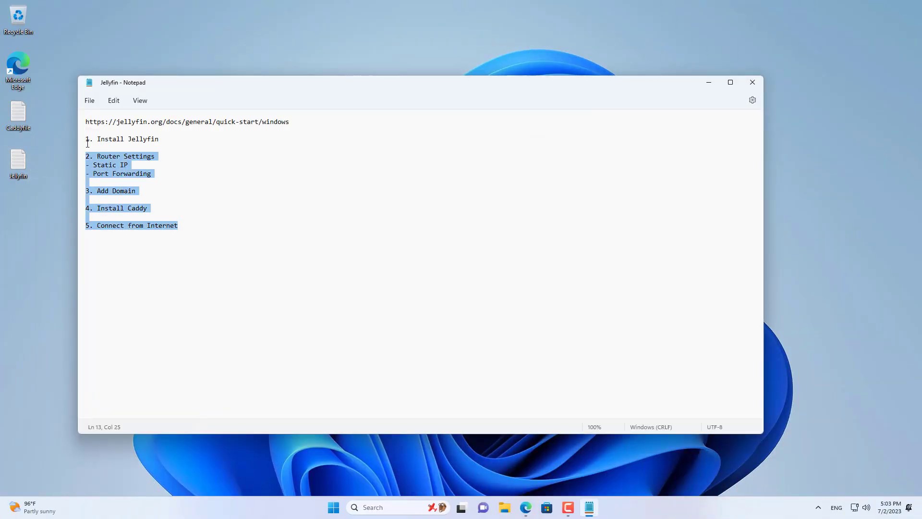
{"action": "left_click", "coordinate": [158, 138]}
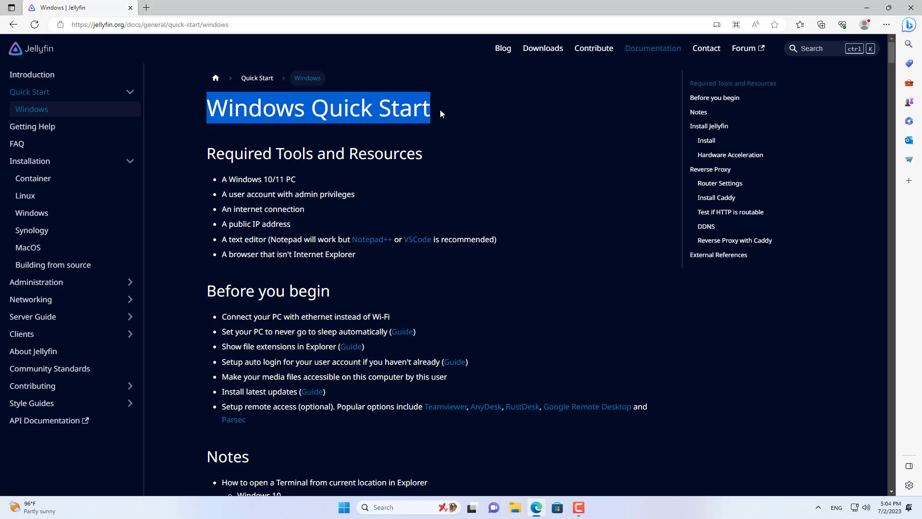
Download the Jellyfin 10.8.10 Windows installer from the official repo and complete the server install.
{"action": "scroll", "scroll_direction": "down", "scroll_amount": 3}
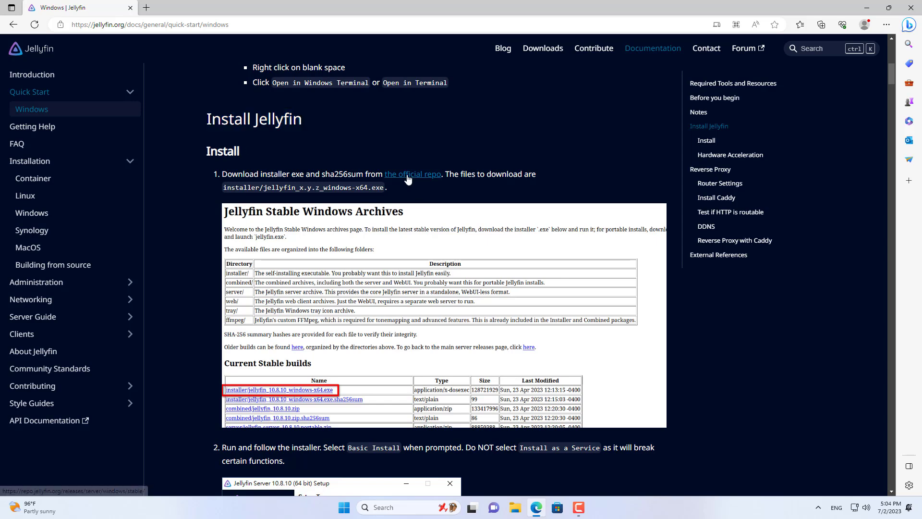
{"action": "left_click", "coordinate": [412, 174]}
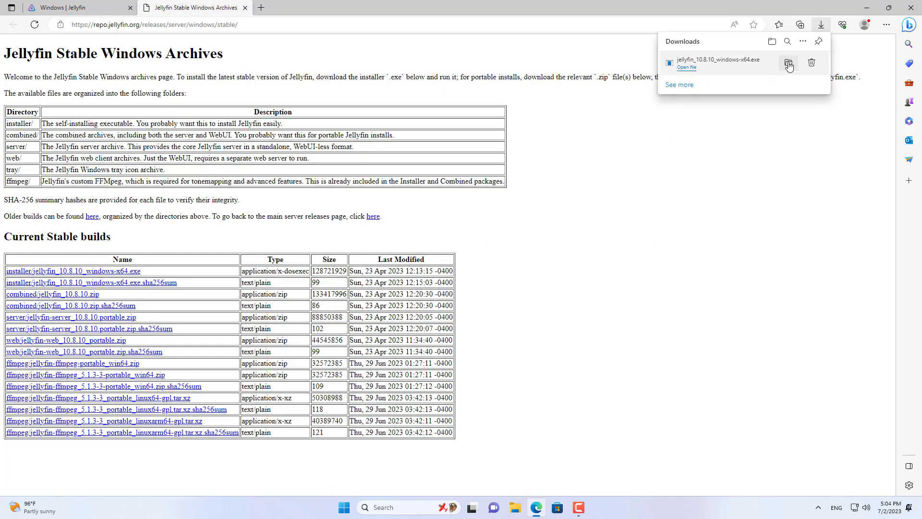
{"action": "left_click", "coordinate": [789, 63]}
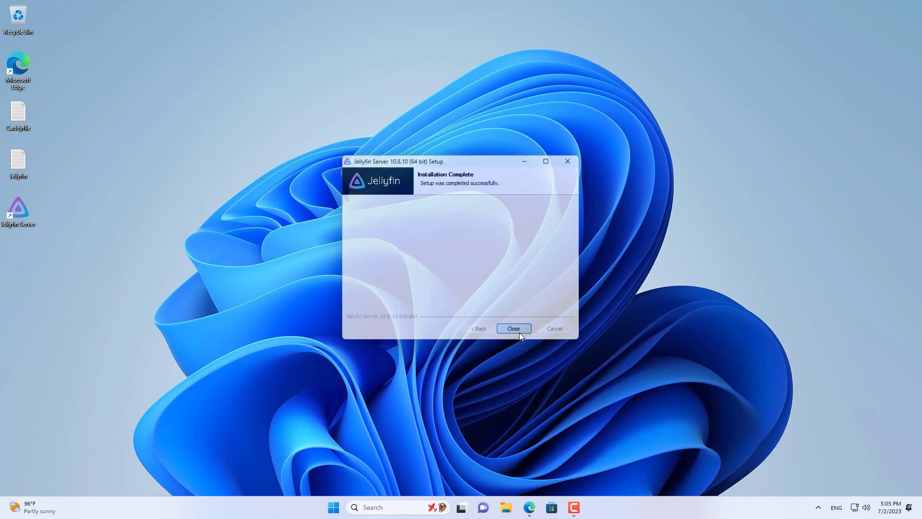
{"action": "left_click", "coordinate": [513, 329]}
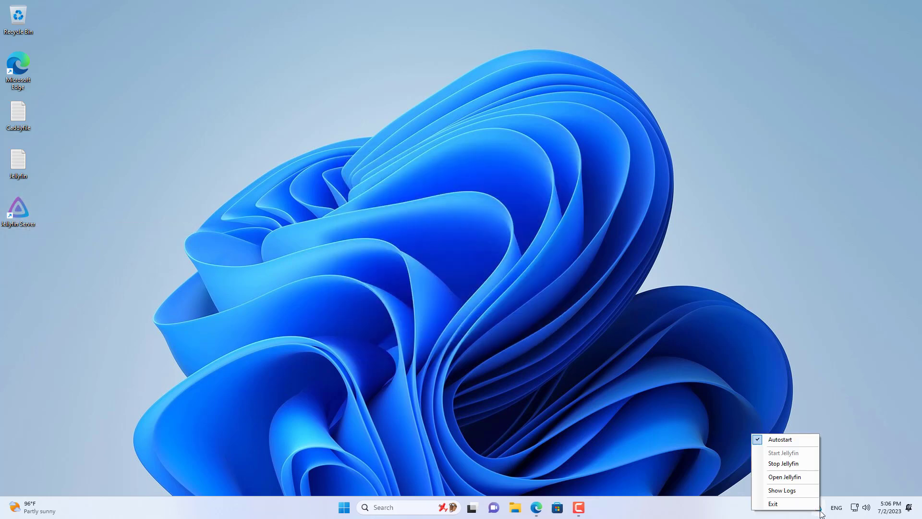
{"action": "mouse_move", "coordinate": [784, 477]}
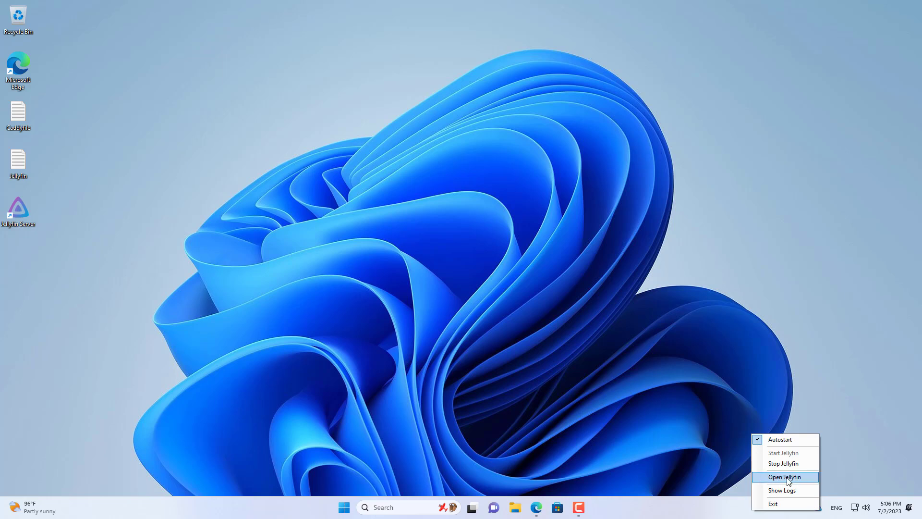
Launch the Jellyfin web interface from the tray icon, allowing it through the Windows firewall.
{"action": "left_click", "coordinate": [785, 477]}
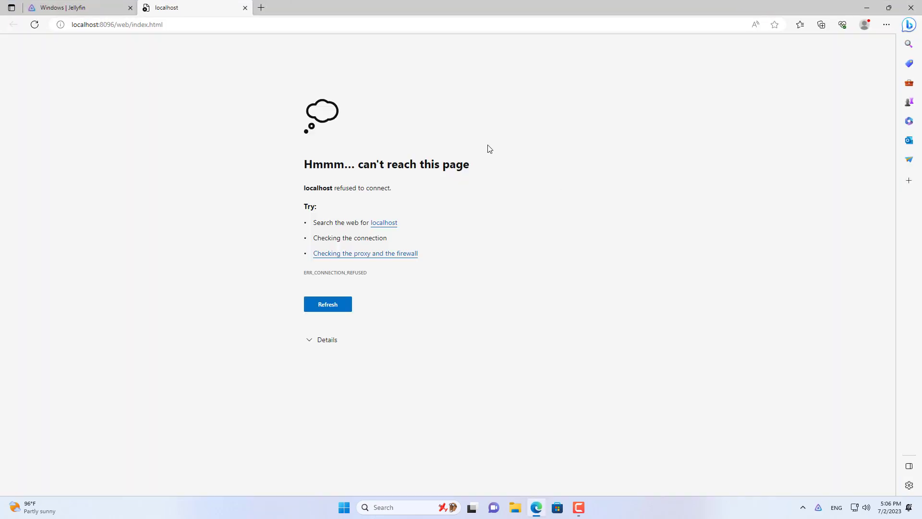
{"action": "left_click", "coordinate": [76, 7]}
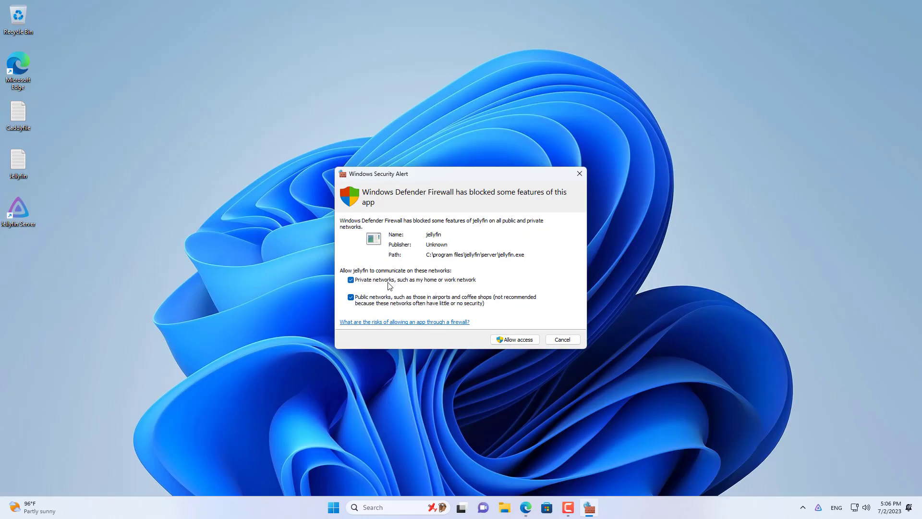
{"action": "left_click", "coordinate": [513, 339]}
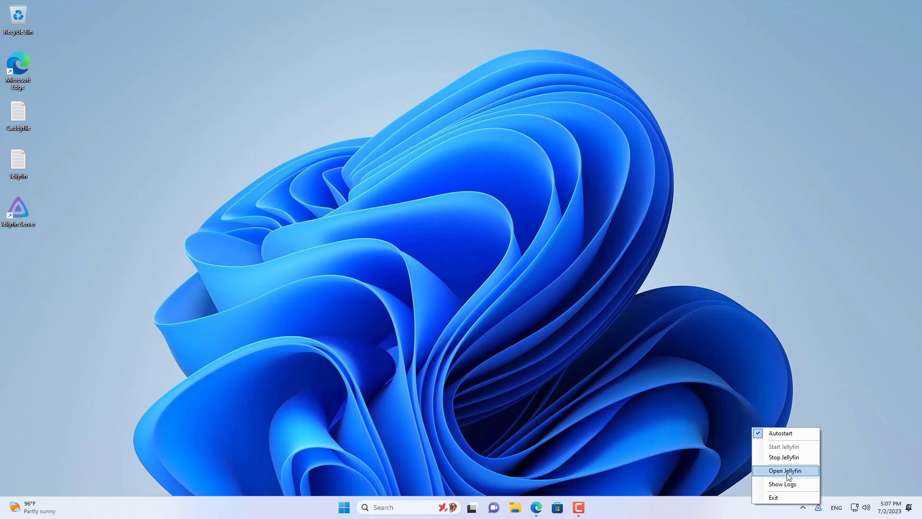
{"action": "left_click", "coordinate": [784, 469]}
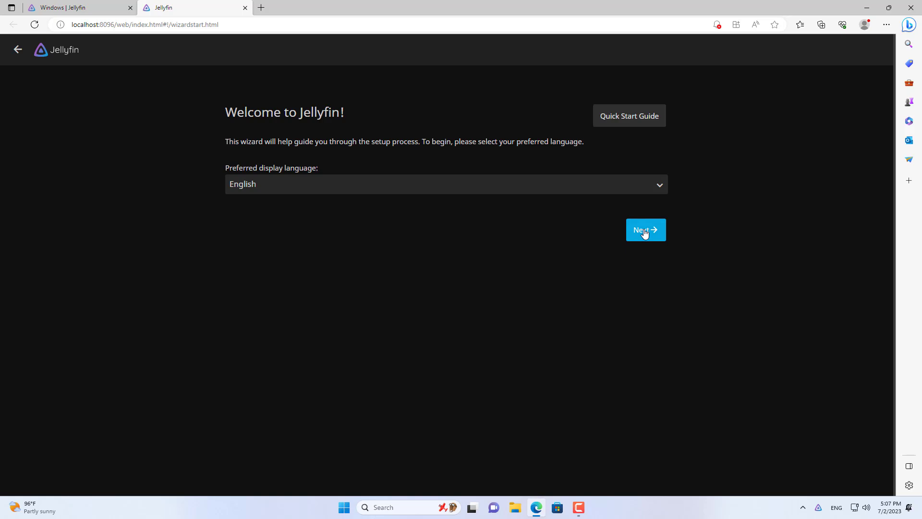
Walk the setup wizard: English, Admin account, no libraries yet, English/United States metadata.
{"action": "left_click", "coordinate": [646, 229]}
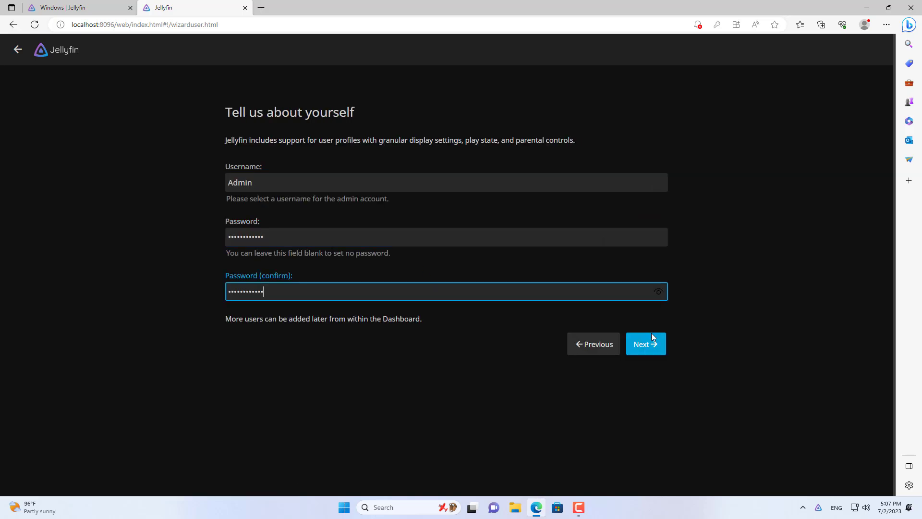
{"action": "left_click", "coordinate": [645, 344]}
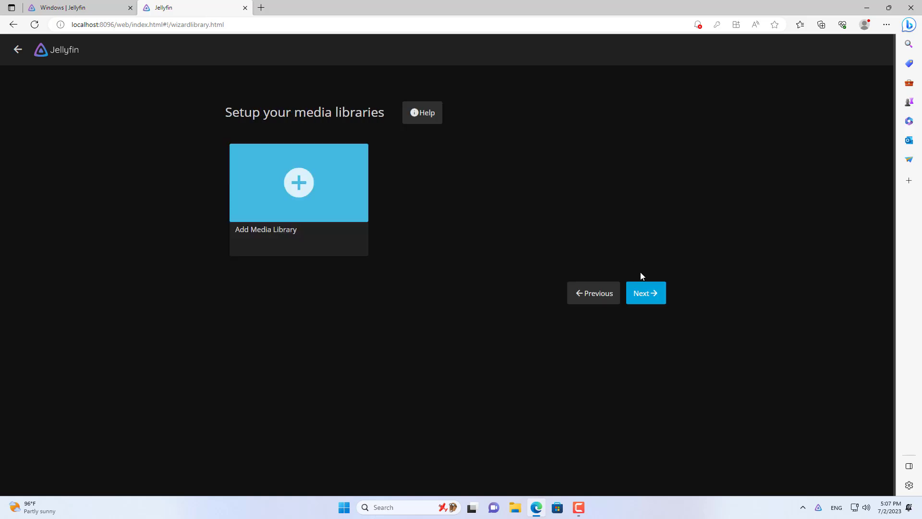
{"action": "left_click", "coordinate": [646, 293]}
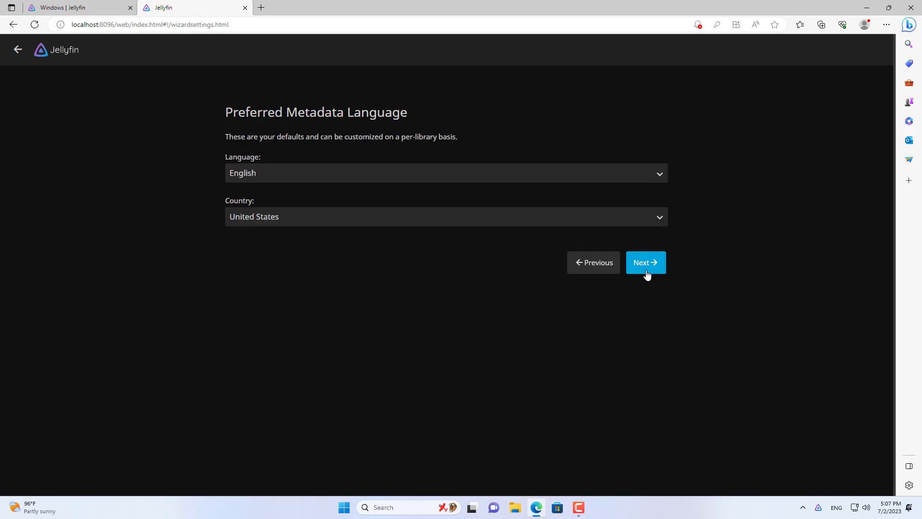
{"action": "left_click", "coordinate": [646, 261]}
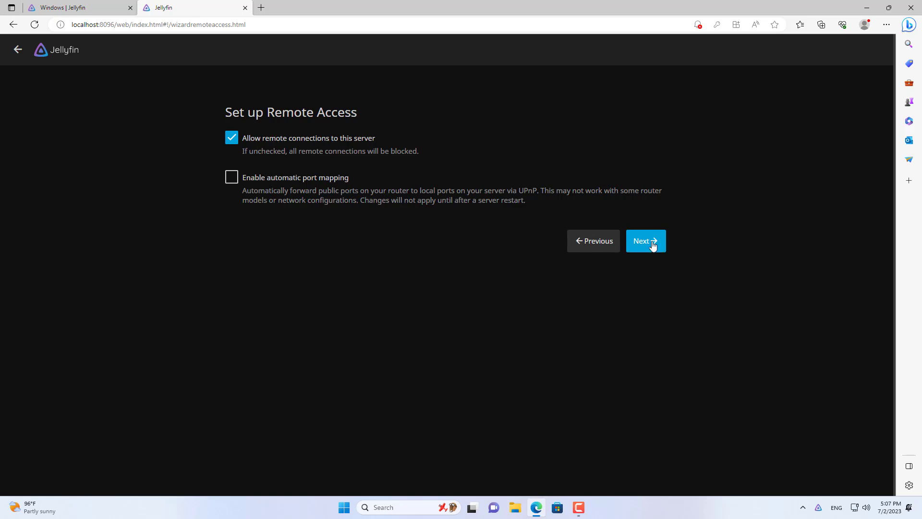
Keep remote connections allowed, finish the wizard and sign in as Admin.
{"action": "left_click", "coordinate": [645, 240]}
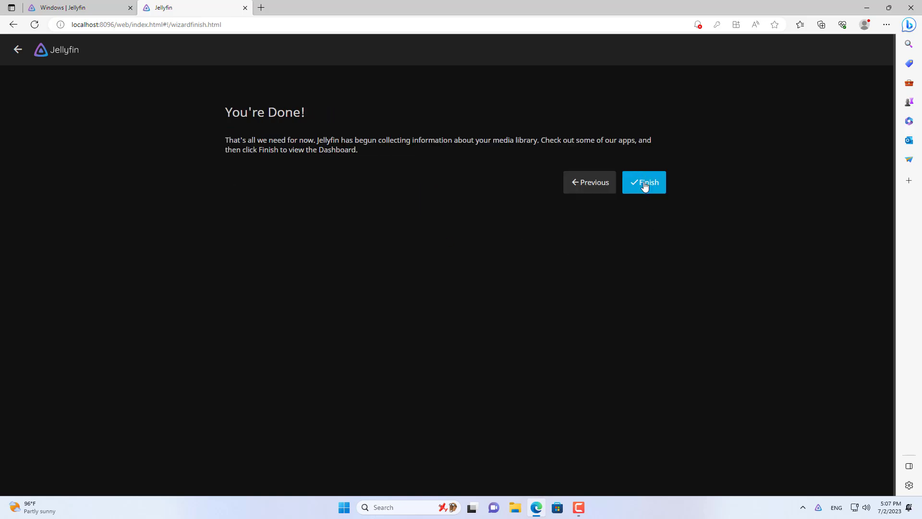
{"action": "left_click", "coordinate": [644, 182]}
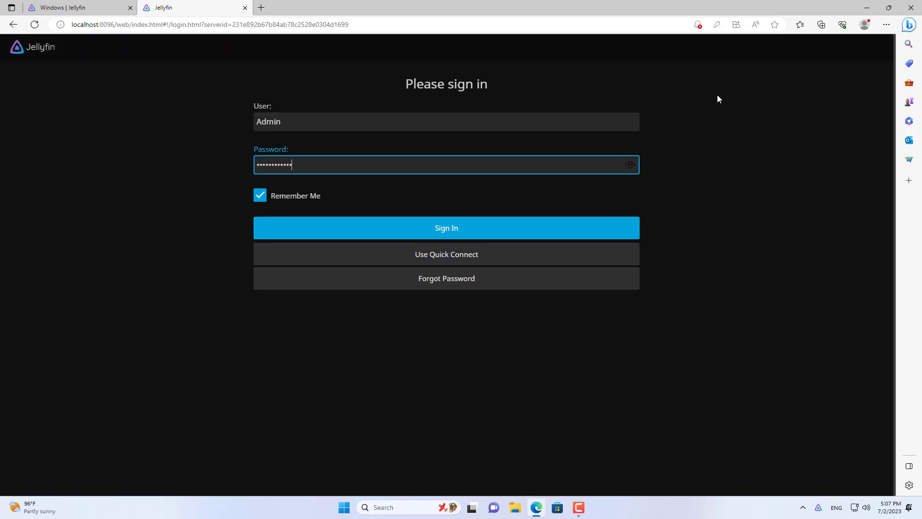
{"action": "left_click", "coordinate": [447, 228]}
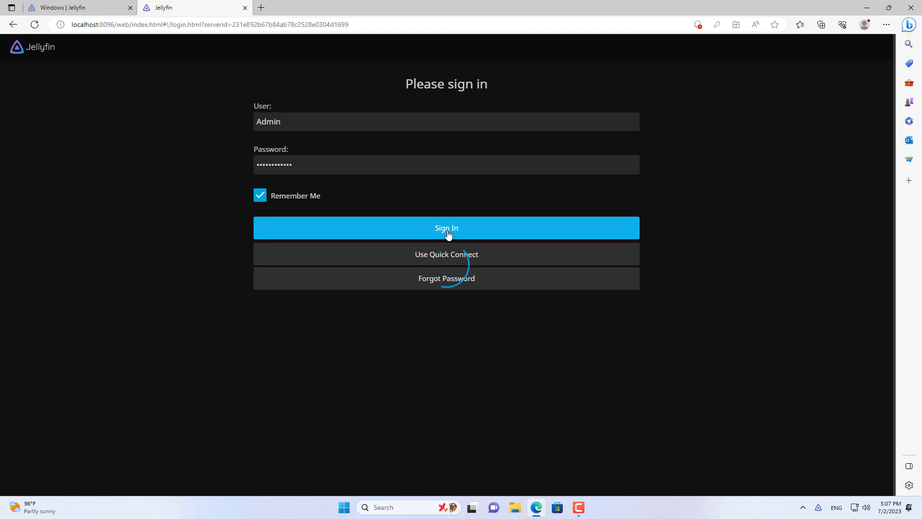
{"action": "left_click", "coordinate": [446, 228]}
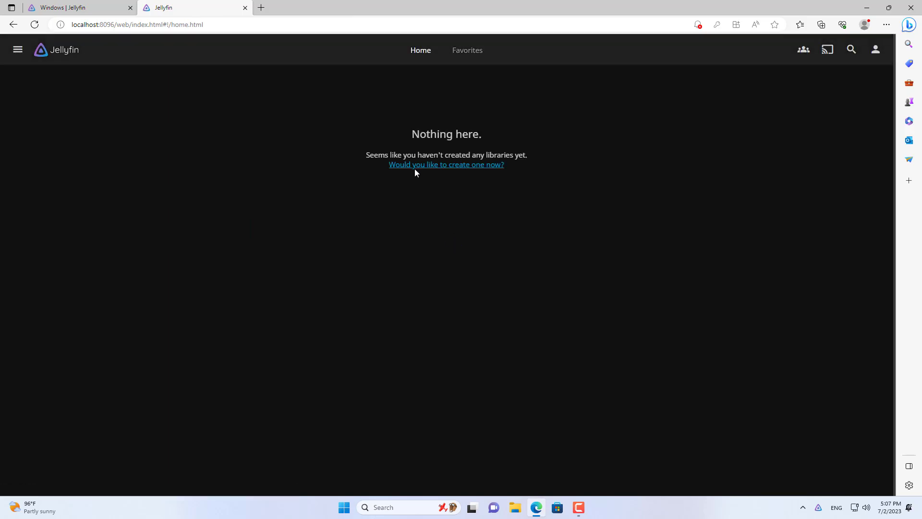
From the Dashboard libraries page, start a new library with content type Movies.
{"action": "left_click", "coordinate": [17, 49]}
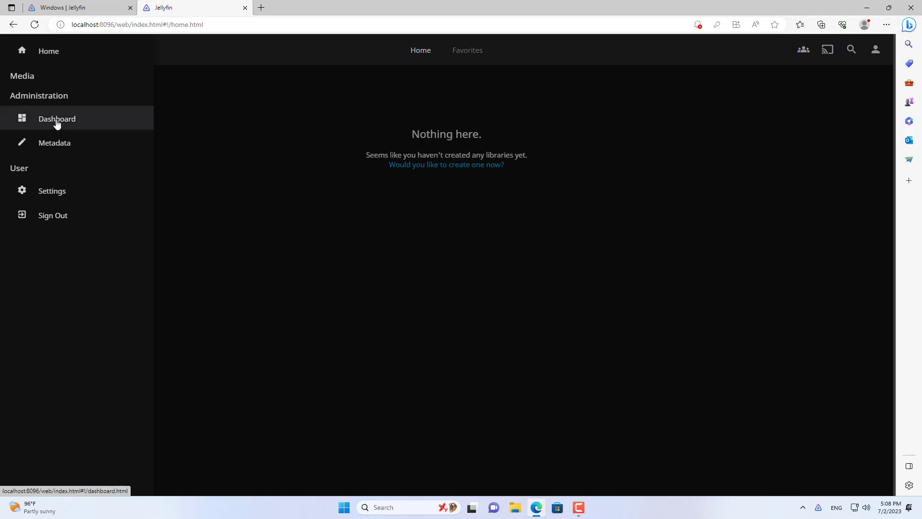
{"action": "left_click", "coordinate": [56, 118]}
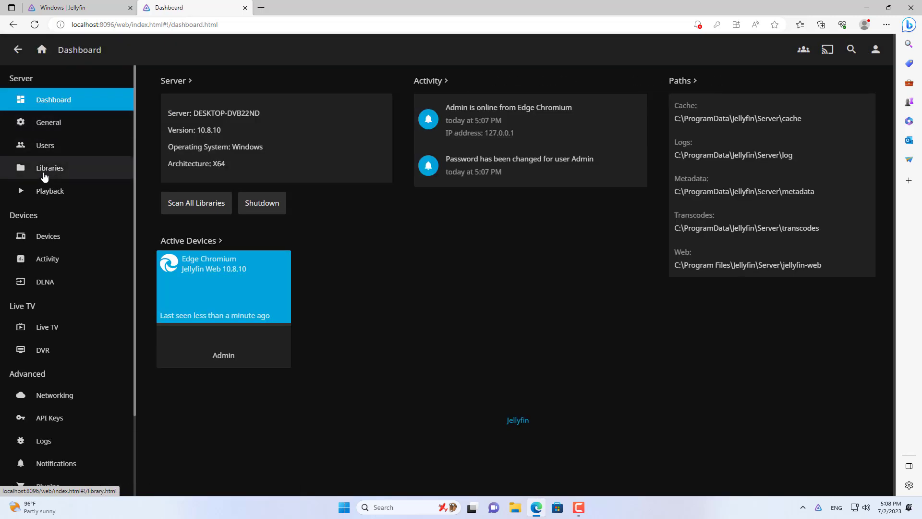
{"action": "left_click", "coordinate": [49, 167]}
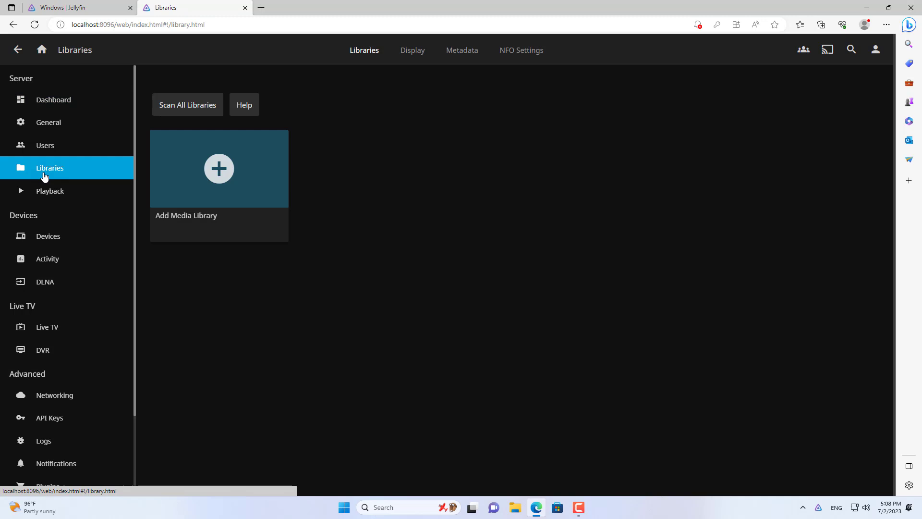
{"action": "left_click", "coordinate": [219, 169]}
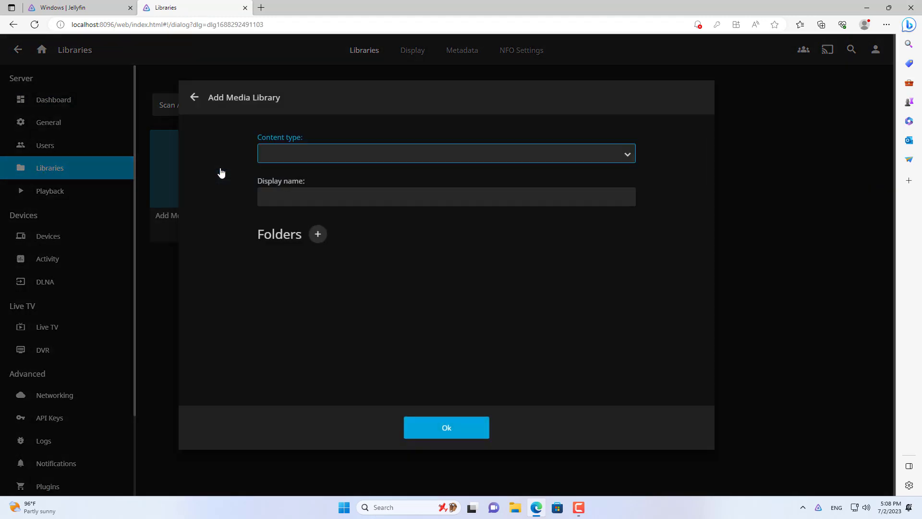
{"action": "left_click", "coordinate": [446, 154]}
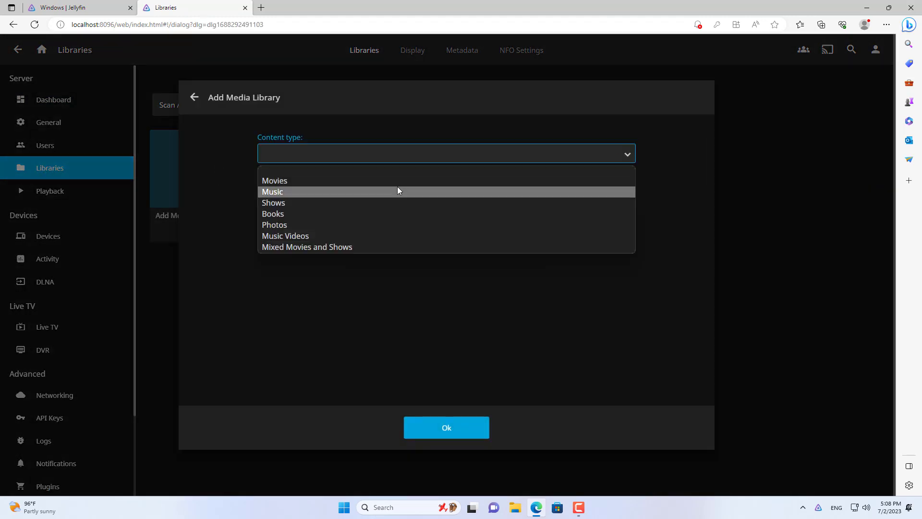
{"action": "mouse_move", "coordinate": [330, 246]}
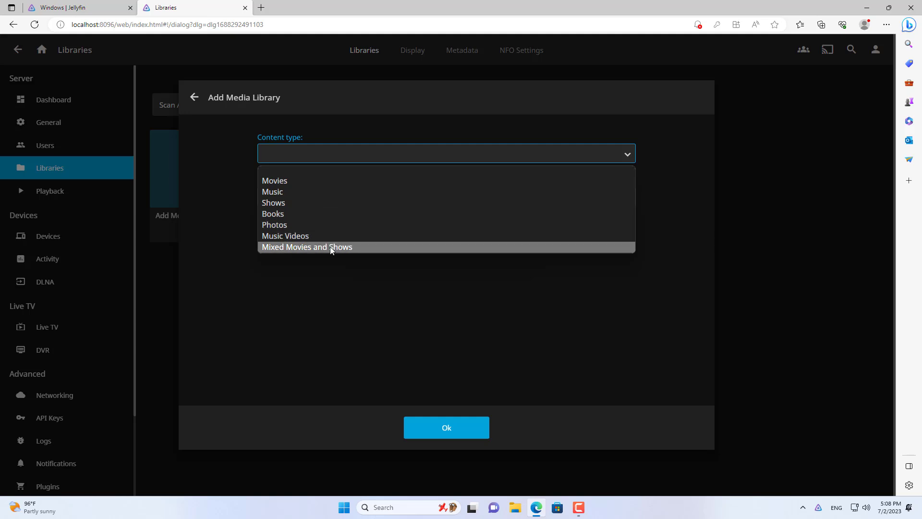
{"action": "left_click", "coordinate": [274, 181]}
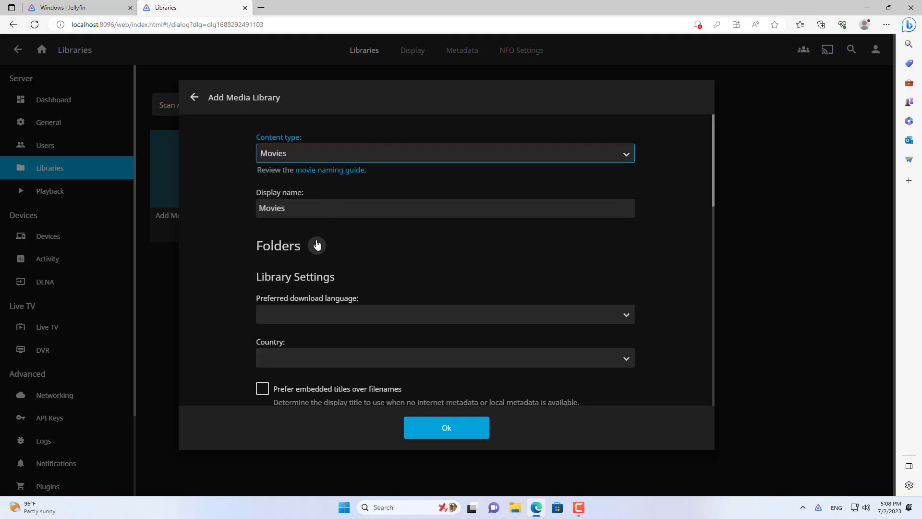
Add C:\Video as the library folder and create the Movies library.
{"action": "left_click", "coordinate": [316, 245]}
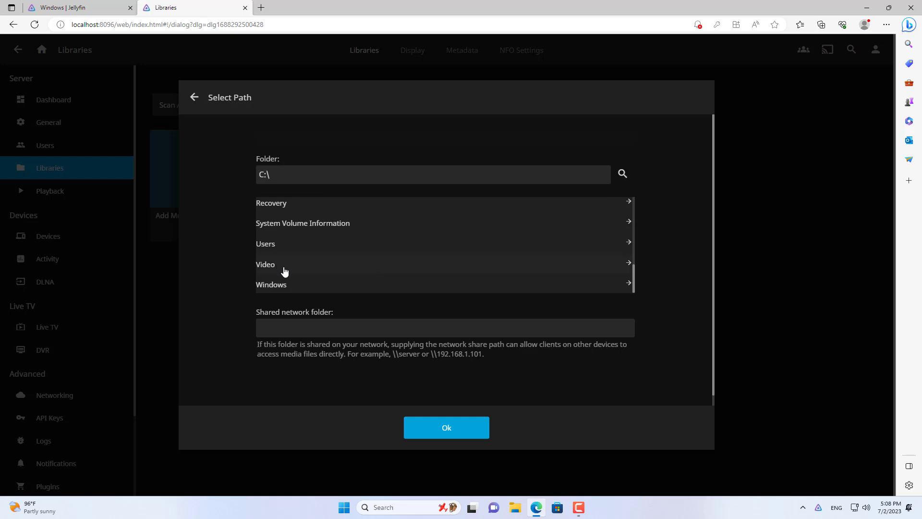
{"action": "left_click", "coordinate": [265, 264]}
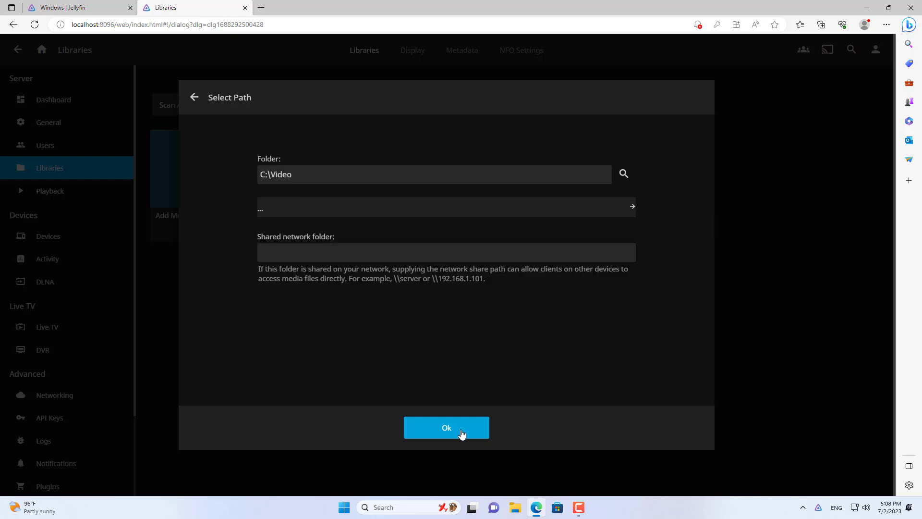
{"action": "left_click", "coordinate": [446, 428]}
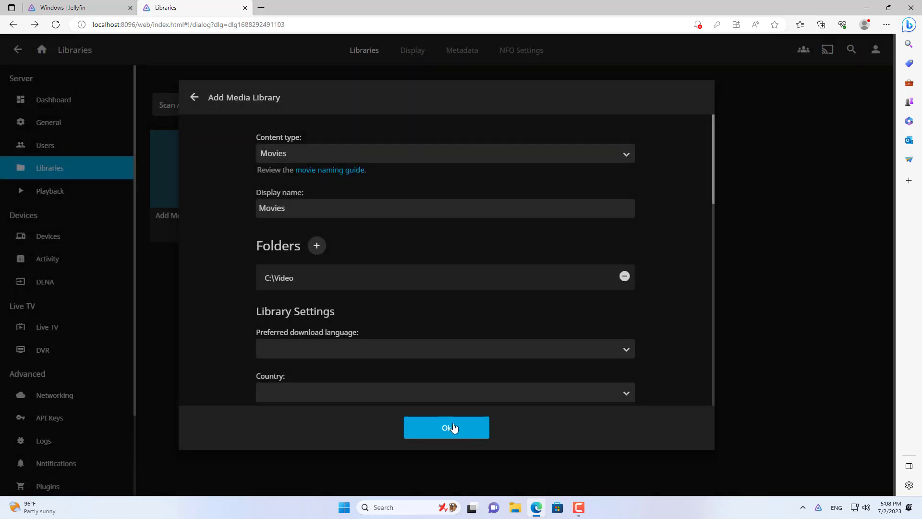
{"action": "left_click", "coordinate": [445, 426]}
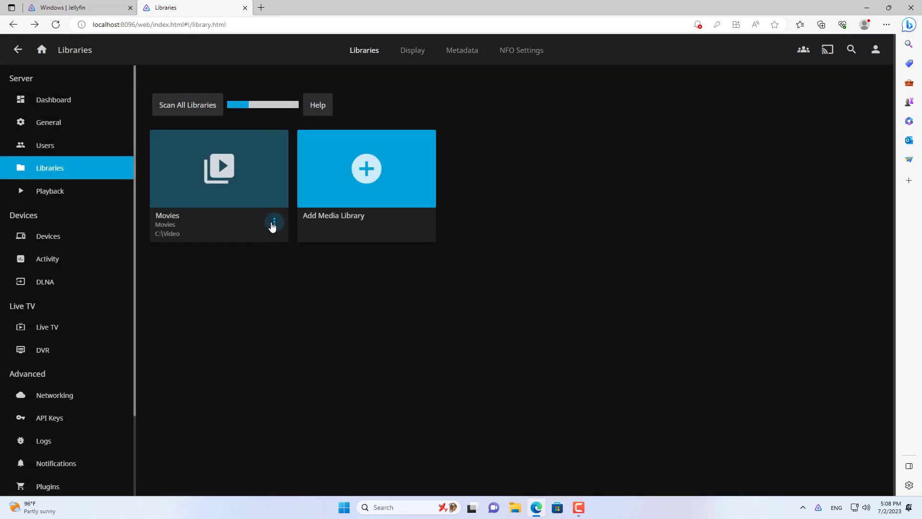
Scan the Movies library, return to Home and play one of the latest movies.
{"action": "left_click", "coordinate": [273, 224]}
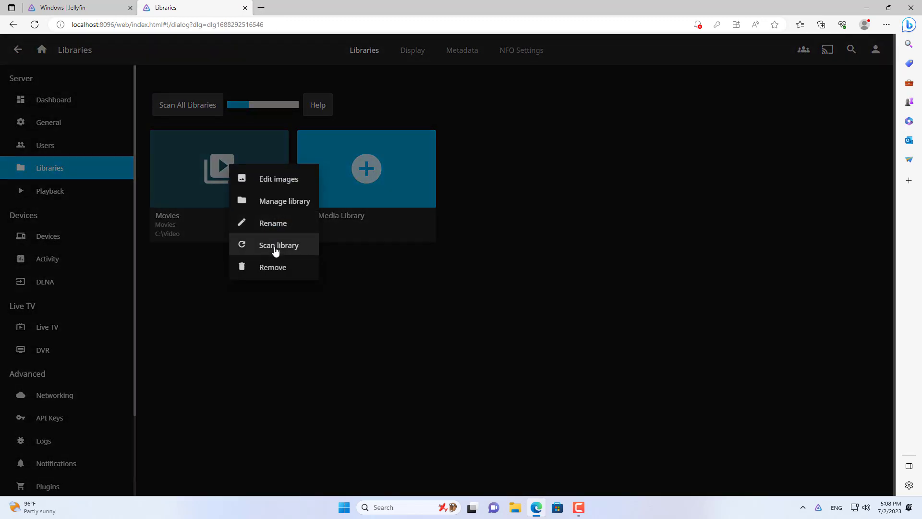
{"action": "left_click", "coordinate": [278, 245]}
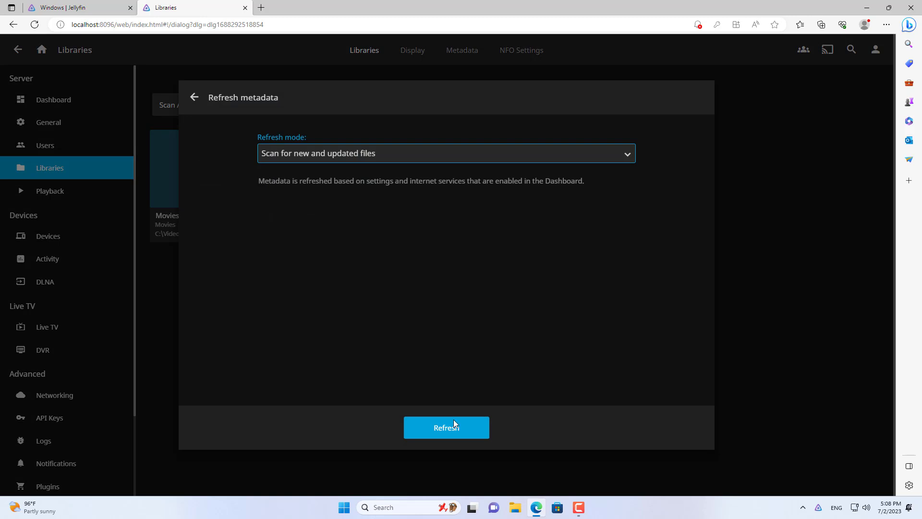
{"action": "left_click", "coordinate": [445, 426]}
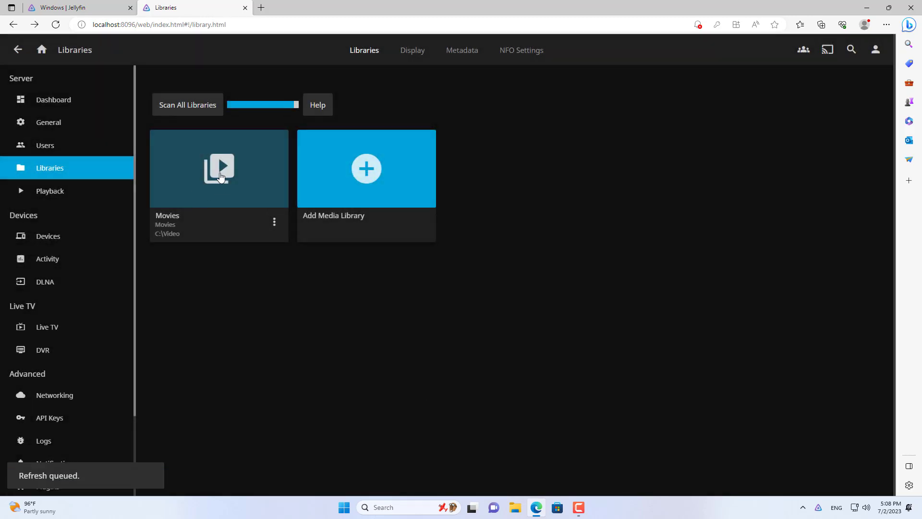
{"action": "left_click", "coordinate": [53, 99]}
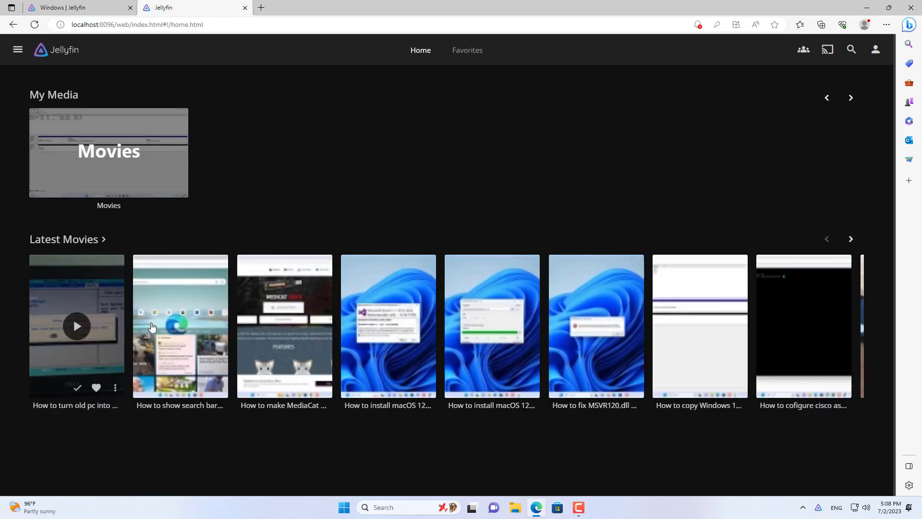
{"action": "mouse_move", "coordinate": [803, 326]}
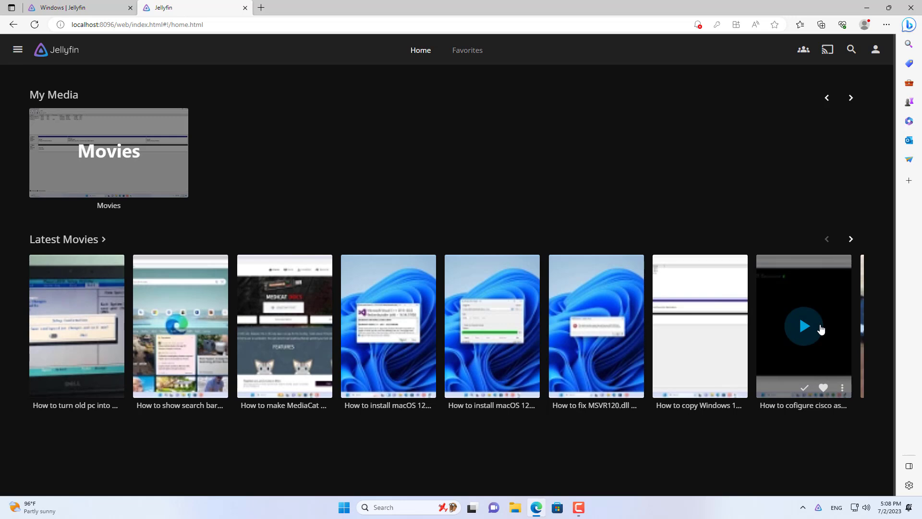
{"action": "left_click", "coordinate": [803, 326]}
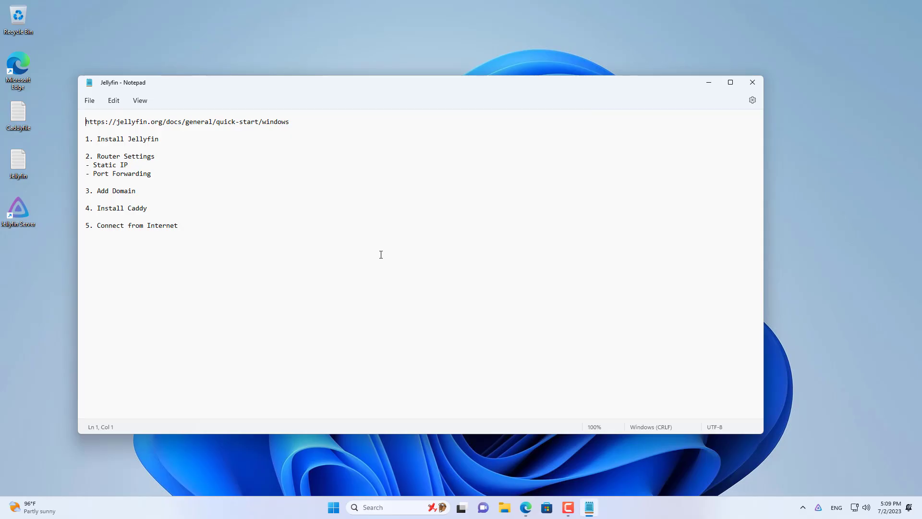
Check the Ethernet details confirm static IP 192.168.11.50 and gateway 192.168.11.1, then start addressing the router.
{"action": "left_click_drag", "start_coordinate": [85, 156], "coordinate": [151, 174]}
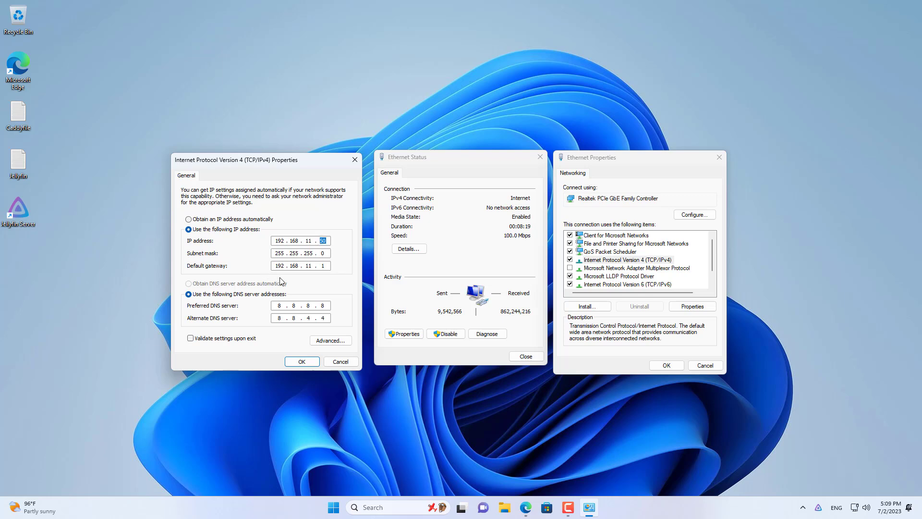
{"action": "left_click", "coordinate": [408, 248]}
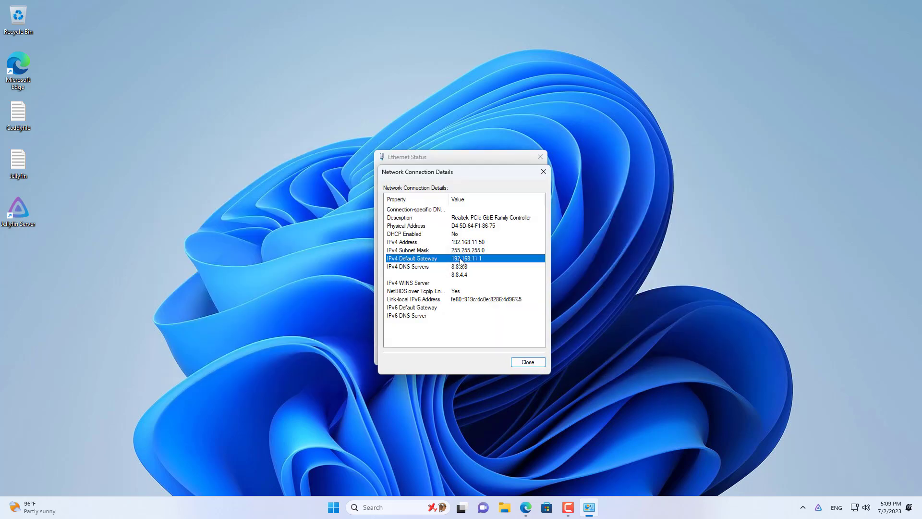
{"action": "type", "text": "192.168.11.1"}
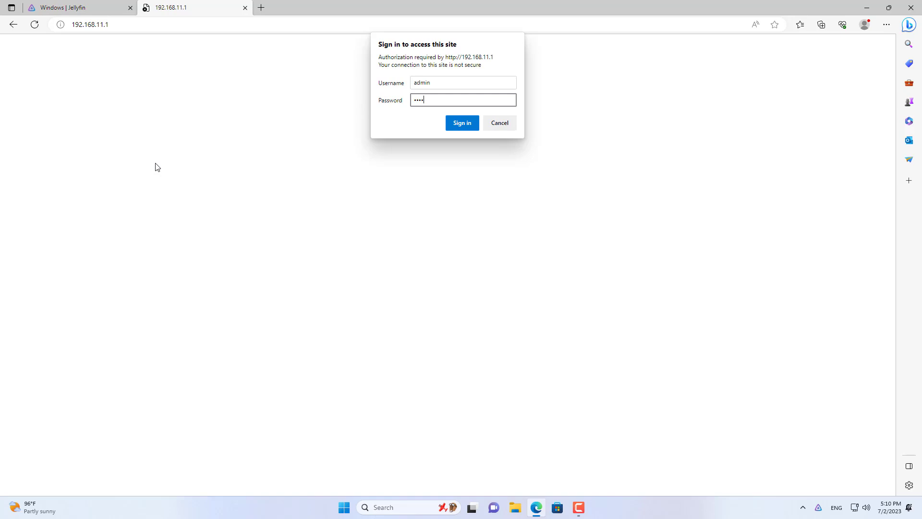
Sign in to the router at 192.168.11.1 and forward TCP ports 80 and 443 to 192.168.11.50.
{"action": "left_click", "coordinate": [462, 123]}
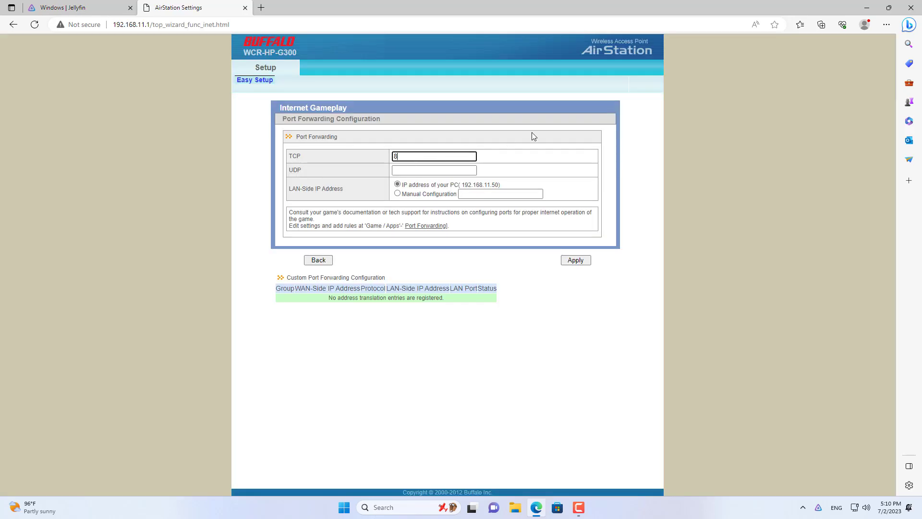
{"action": "type", "text": "0"}
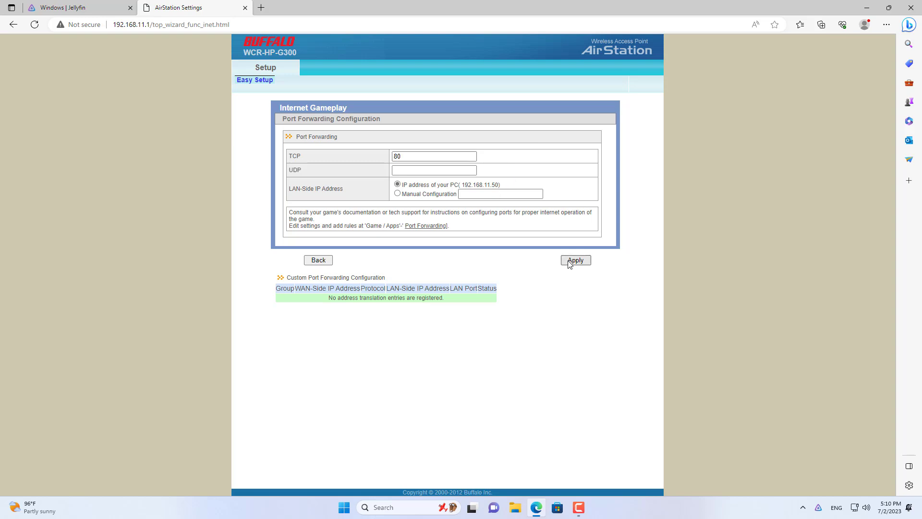
{"action": "left_click", "coordinate": [575, 260]}
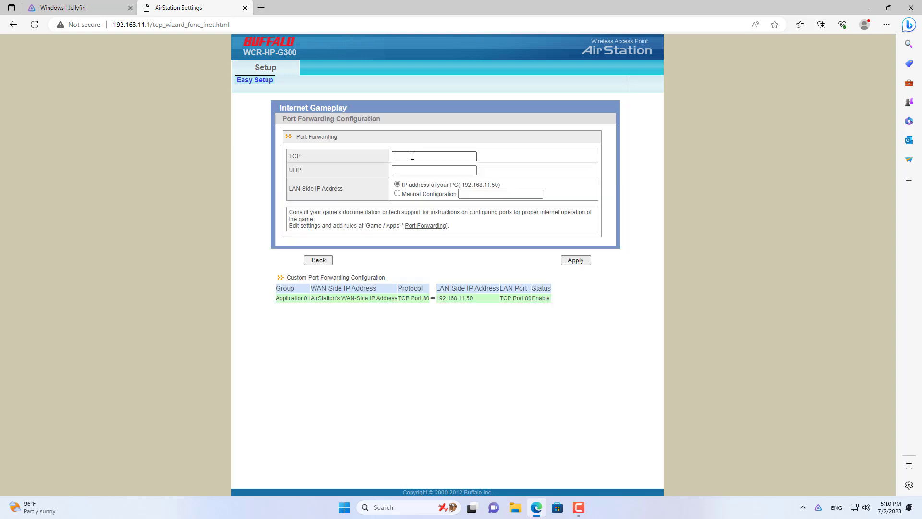
{"action": "type", "text": "443"}
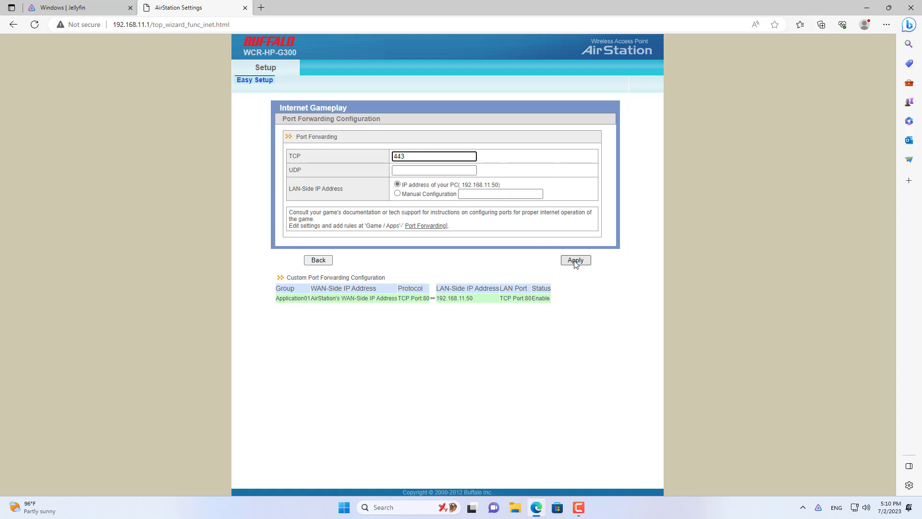
{"action": "left_click", "coordinate": [576, 260]}
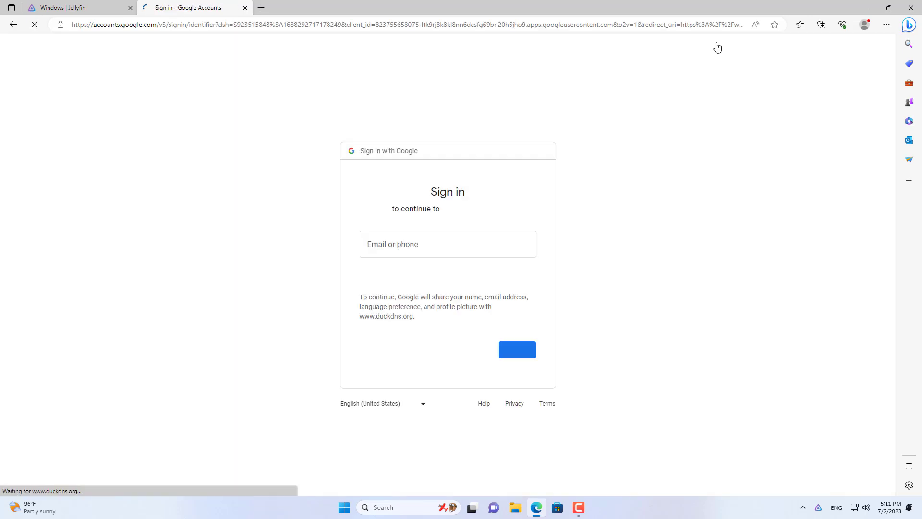
Add the subdomain netvnyt.duckdns.org to the Duck DNS account and head to the install page.
{"action": "left_click", "coordinate": [516, 350]}
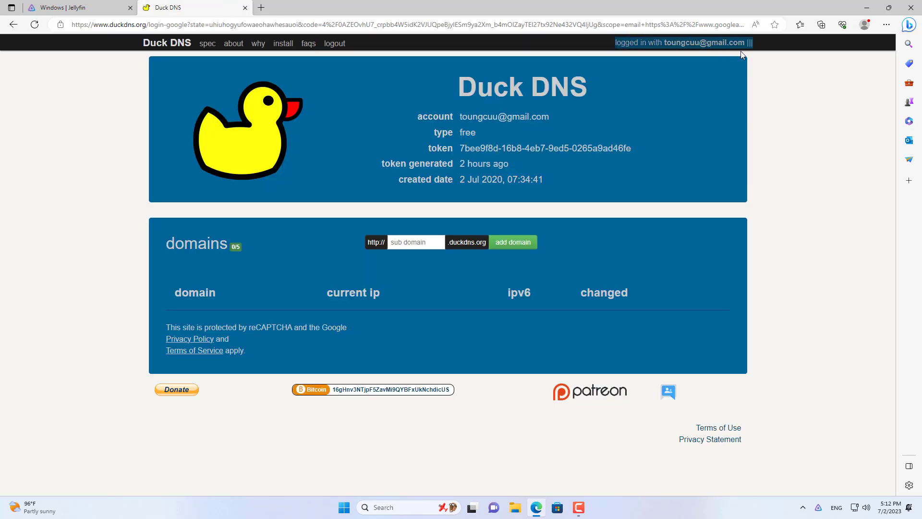
{"action": "type", "text": "netvnyt"}
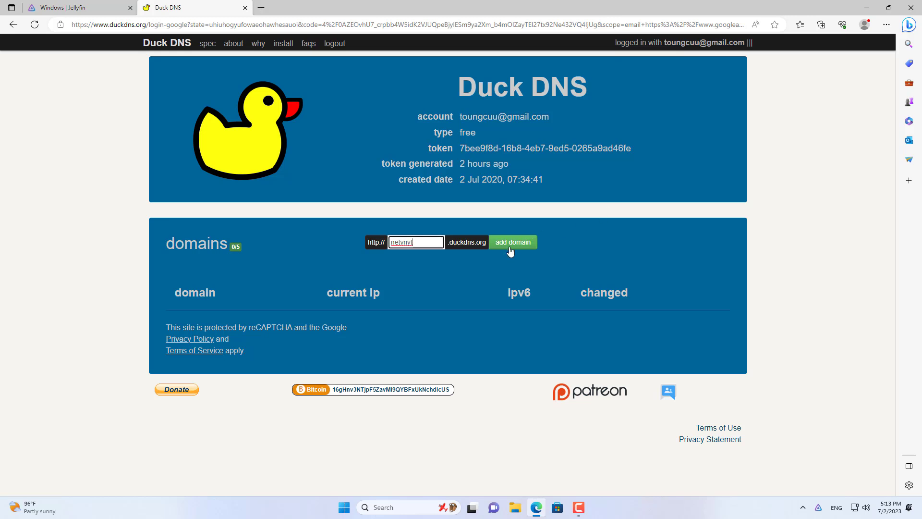
{"action": "left_click", "coordinate": [512, 242]}
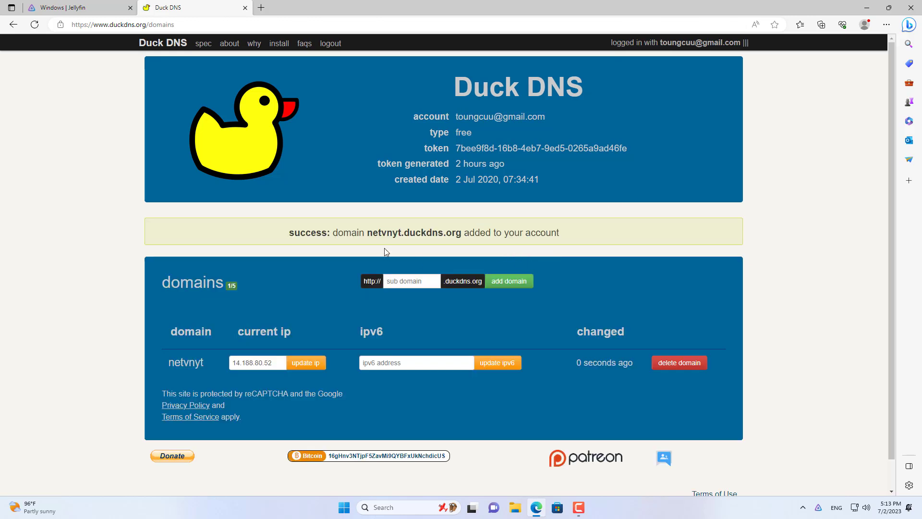
{"action": "left_click_drag", "start_coordinate": [366, 232], "coordinate": [455, 232]}
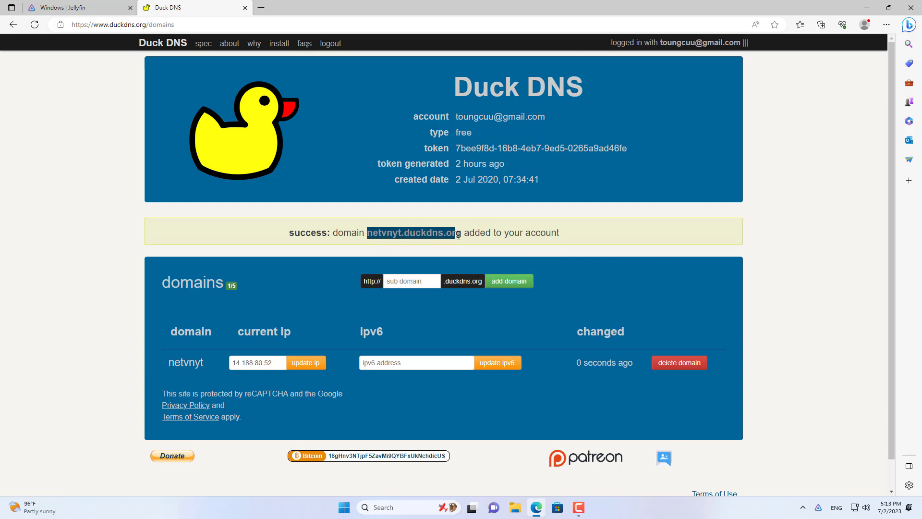
{"action": "left_click", "coordinate": [279, 43]}
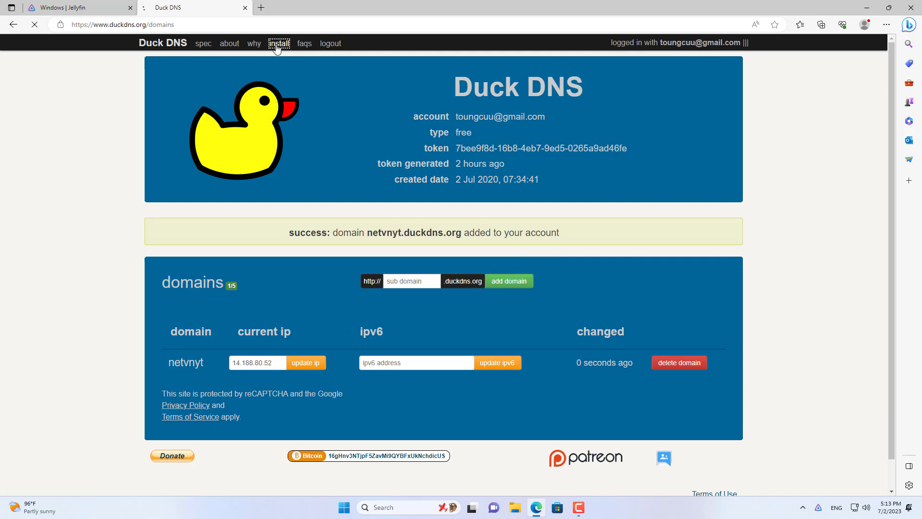
Get the windows-gui updater instructions for netvnyt and download DuckDnsInst.exe from etx.ca.
{"action": "left_click", "coordinate": [279, 43]}
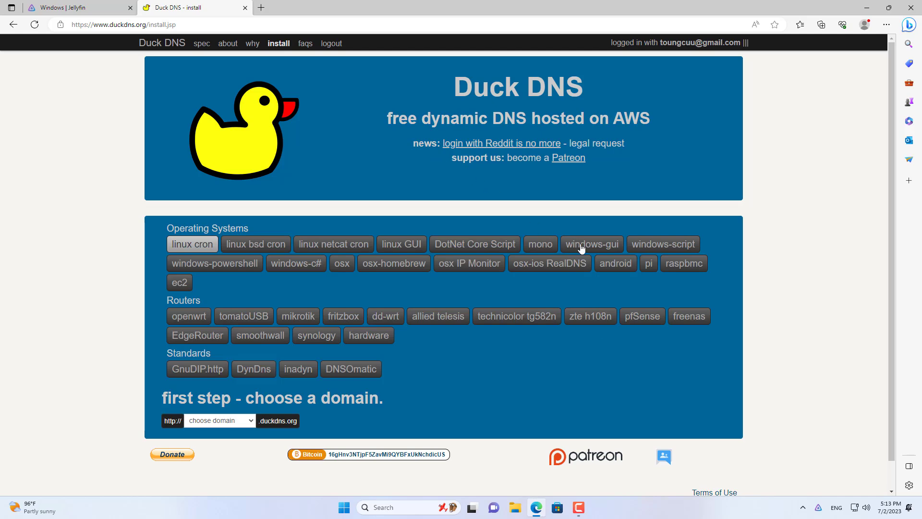
{"action": "left_click", "coordinate": [218, 420]}
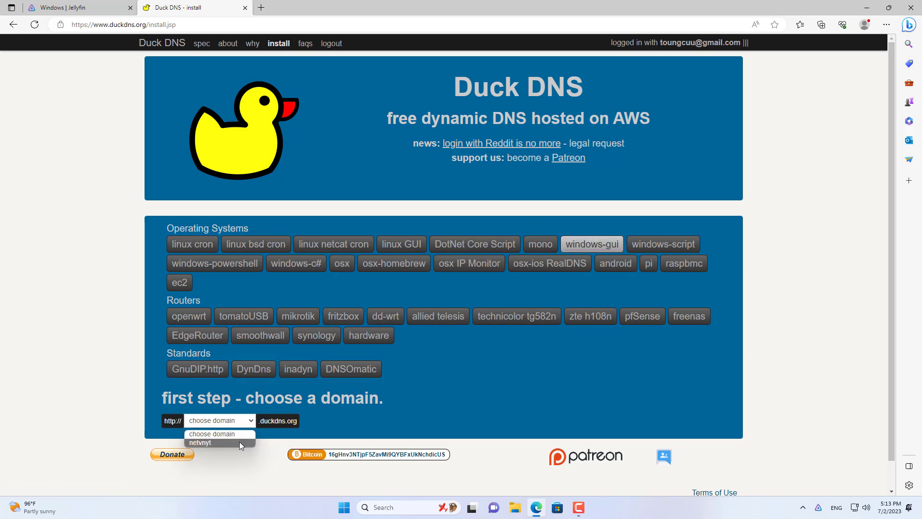
{"action": "left_click", "coordinate": [200, 442]}
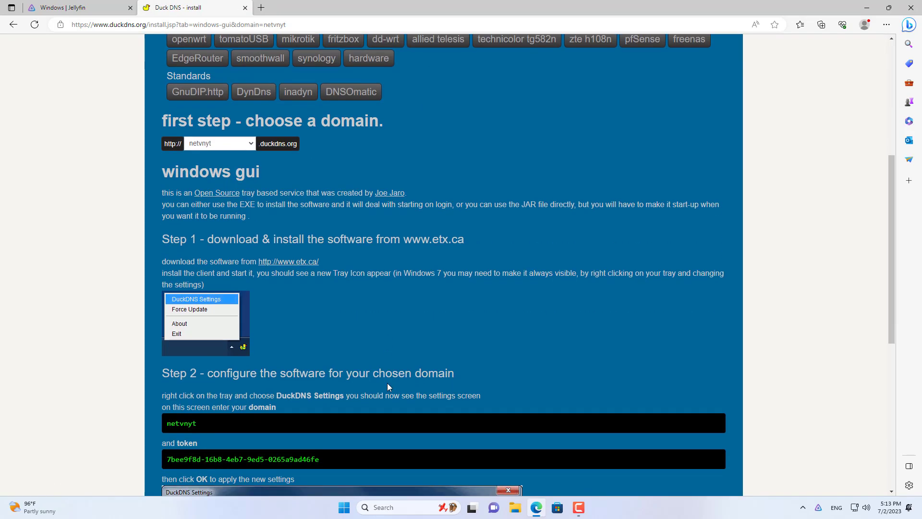
{"action": "left_click", "coordinate": [288, 262]}
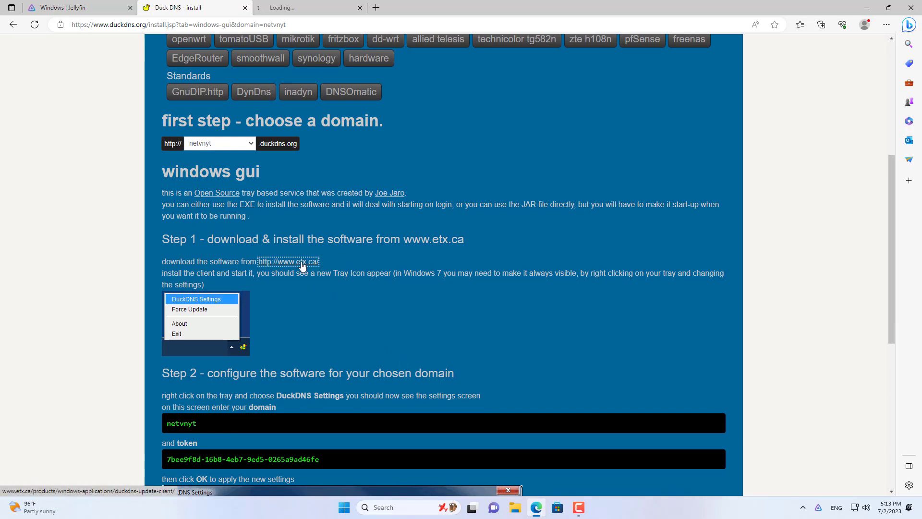
{"action": "left_click", "coordinate": [288, 261]}
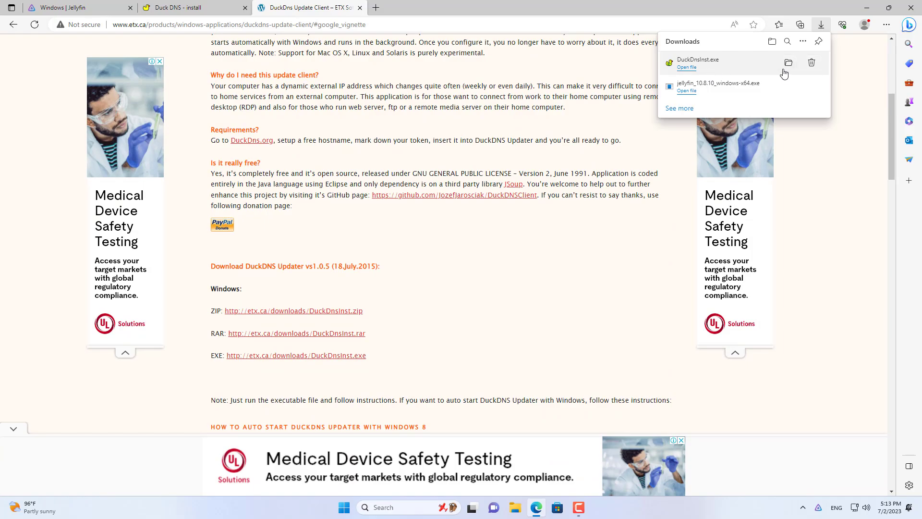
Install DuckDNS Updater with a desktop icon, launch it past the Java warning so it sits in the tray.
{"action": "left_click", "coordinate": [789, 63]}
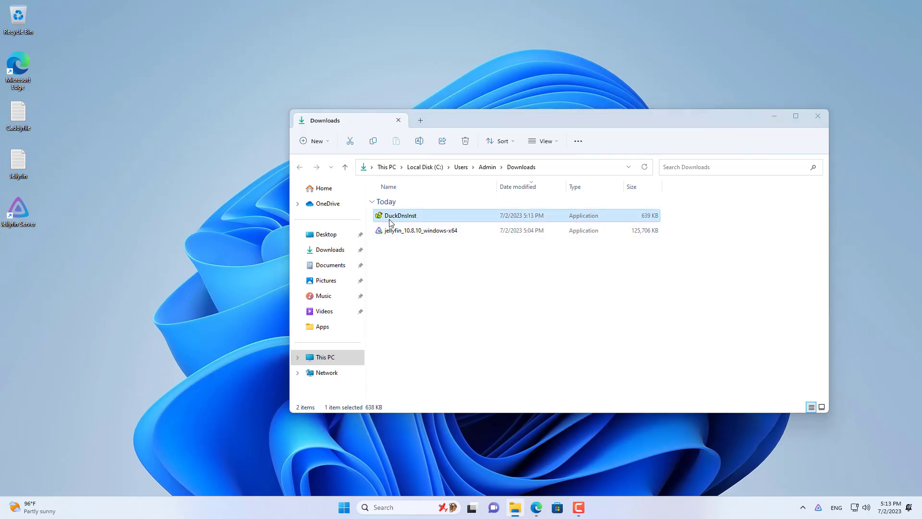
{"action": "double_click", "coordinate": [400, 215]}
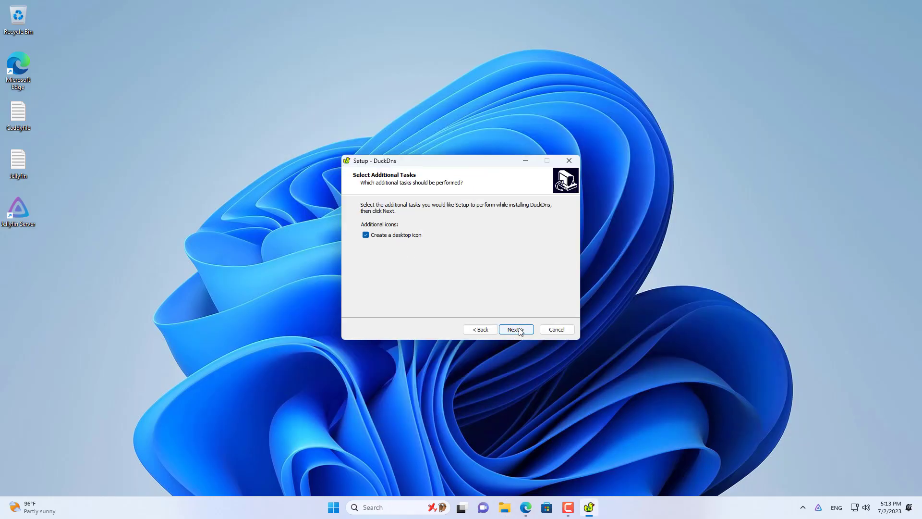
{"action": "left_click", "coordinate": [515, 330]}
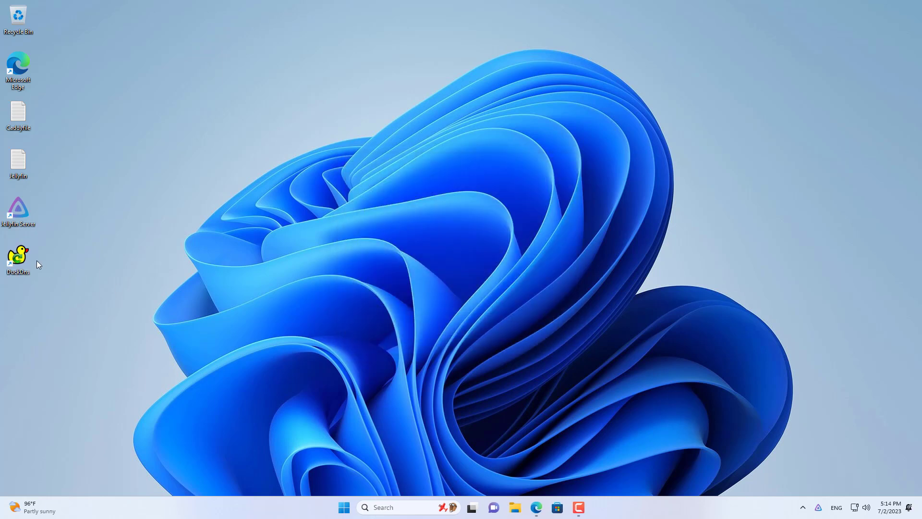
{"action": "double_click", "coordinate": [17, 256]}
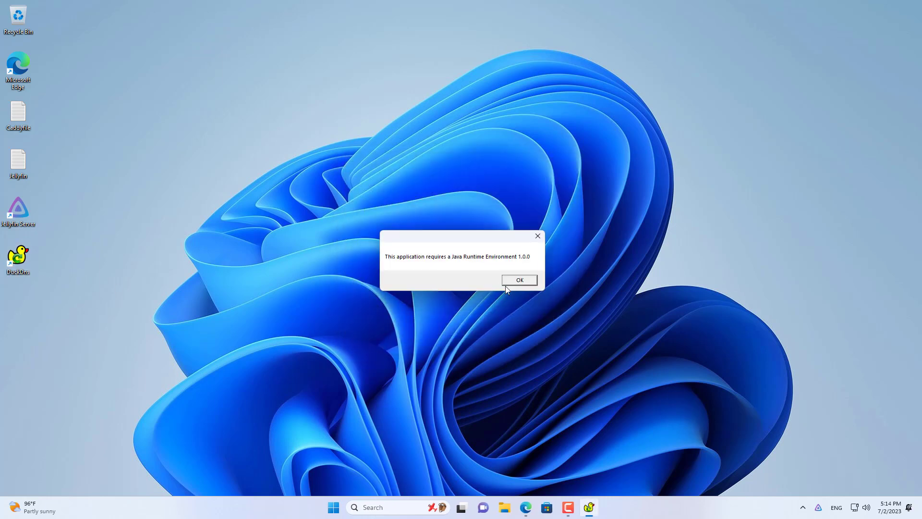
{"action": "left_click", "coordinate": [519, 280]}
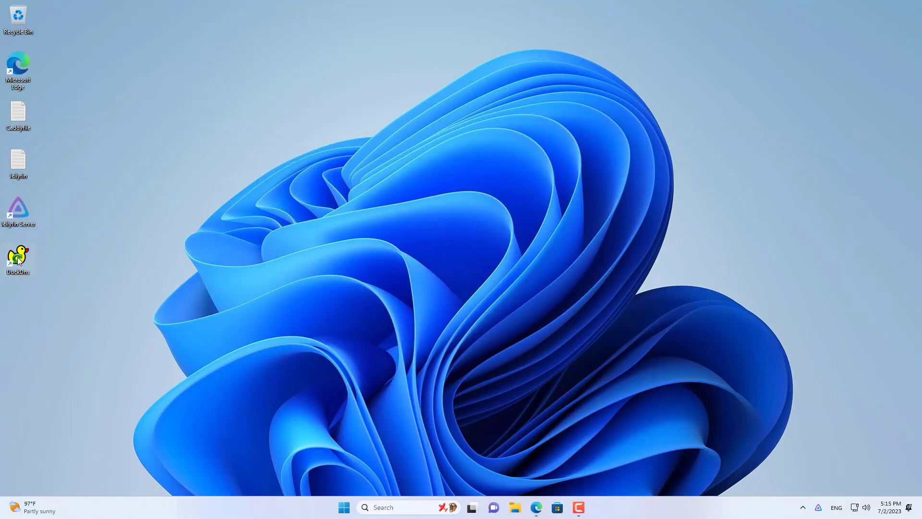
{"action": "left_click", "coordinate": [802, 507]}
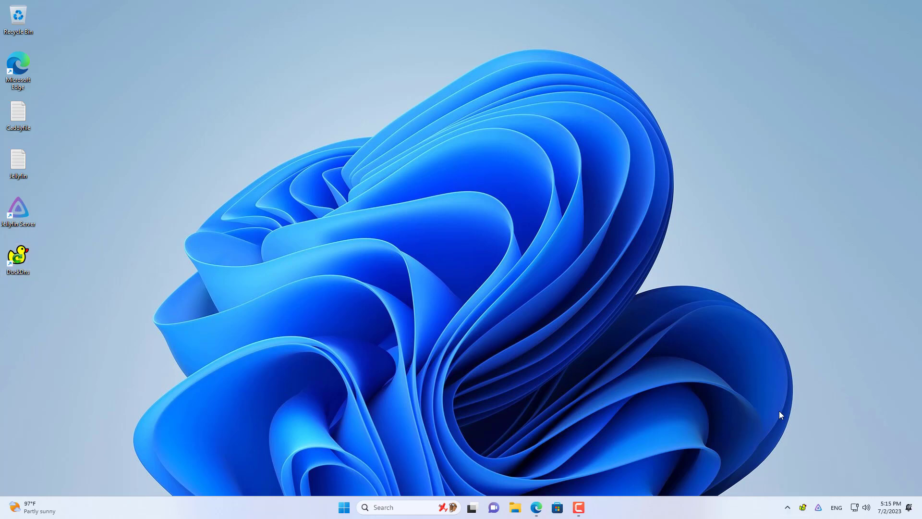
Save DuckDNS Updater settings for the netvnyt domain with its token and 5-minute refresh.
{"action": "left_click", "coordinate": [803, 507]}
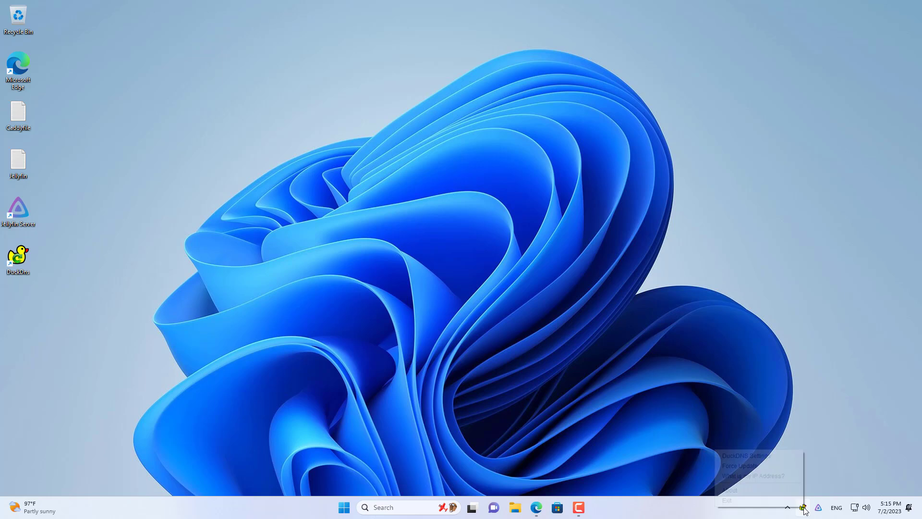
{"action": "left_click", "coordinate": [742, 456]}
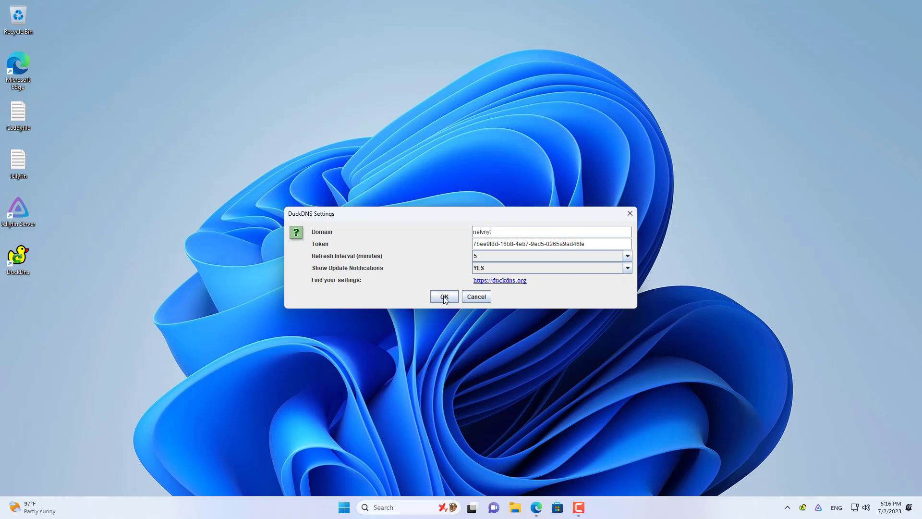
{"action": "left_click", "coordinate": [444, 296]}
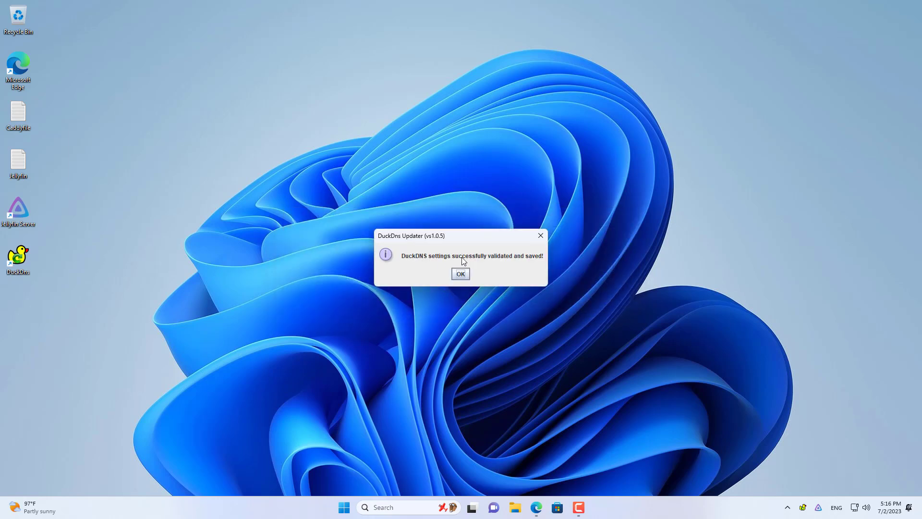
{"action": "left_click", "coordinate": [460, 273]}
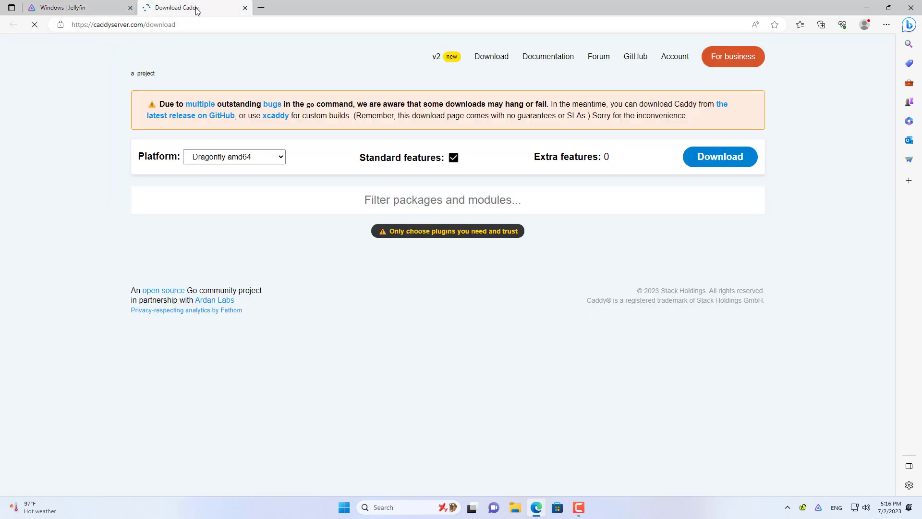
Download the Windows amd64 build of Caddy from the download page.
{"action": "left_click", "coordinate": [232, 156]}
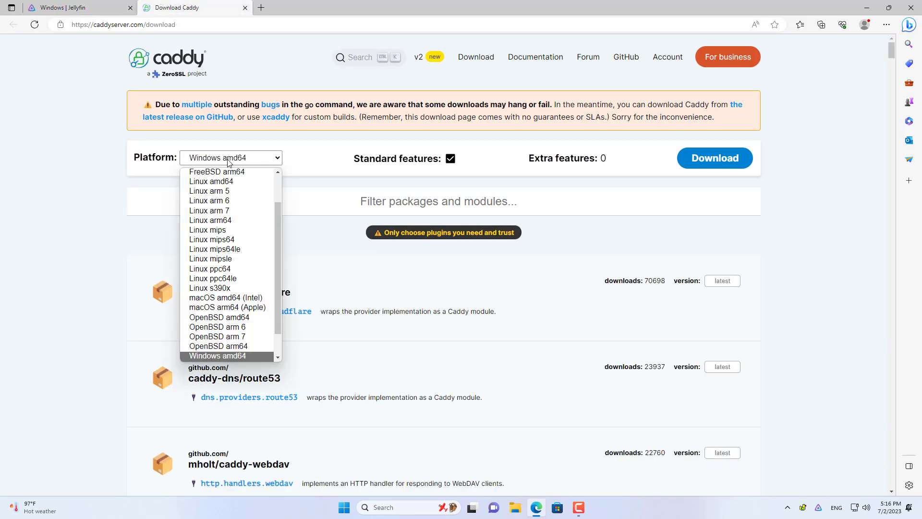
{"action": "left_click", "coordinate": [229, 158]}
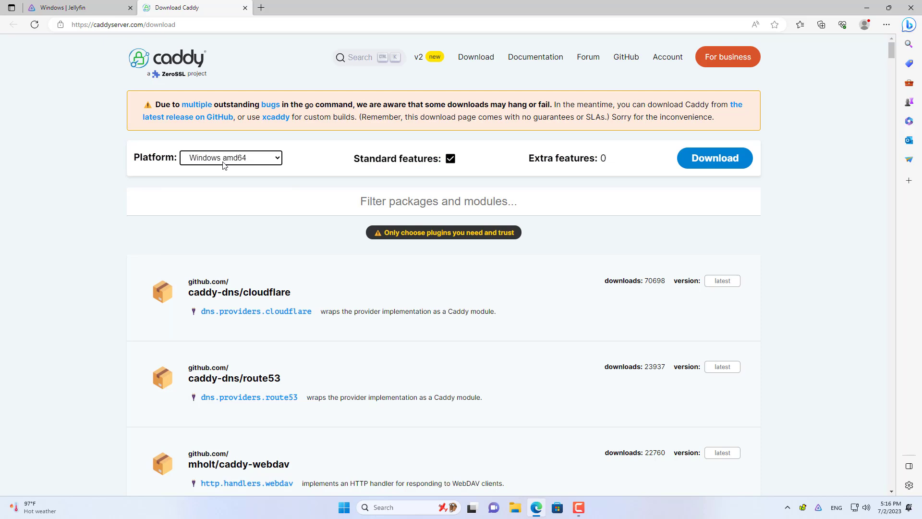
{"action": "left_click", "coordinate": [714, 157]}
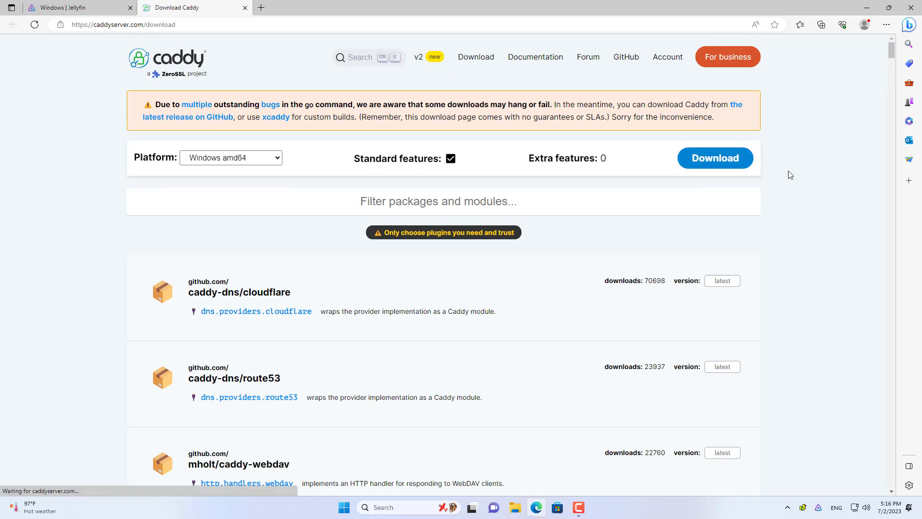
Keep the flagged caddy_windows_amd64.exe anyway and show it in the Downloads folder.
{"action": "left_click", "coordinate": [821, 24]}
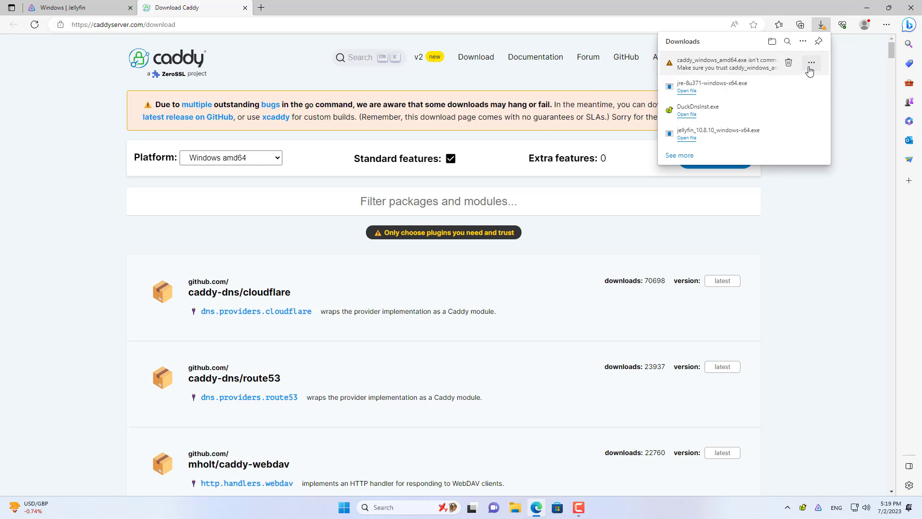
{"action": "left_click", "coordinate": [811, 64]}
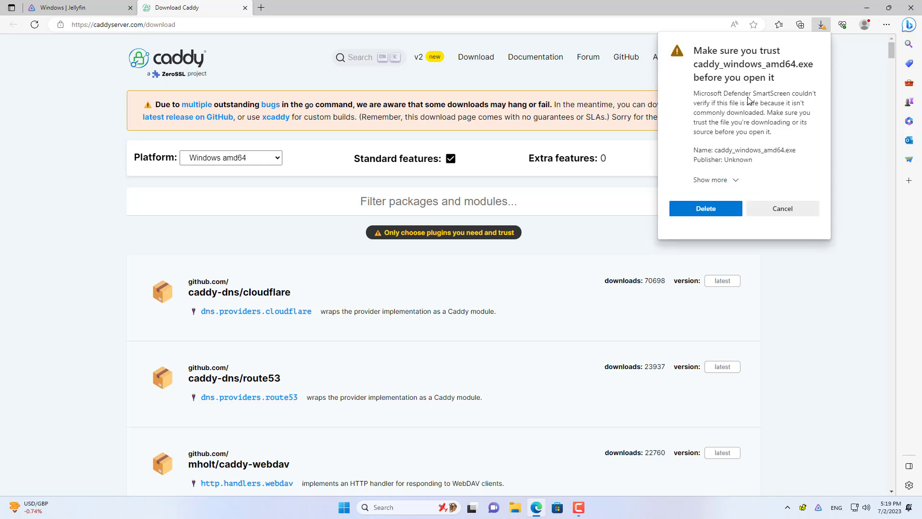
{"action": "left_click", "coordinate": [709, 179]}
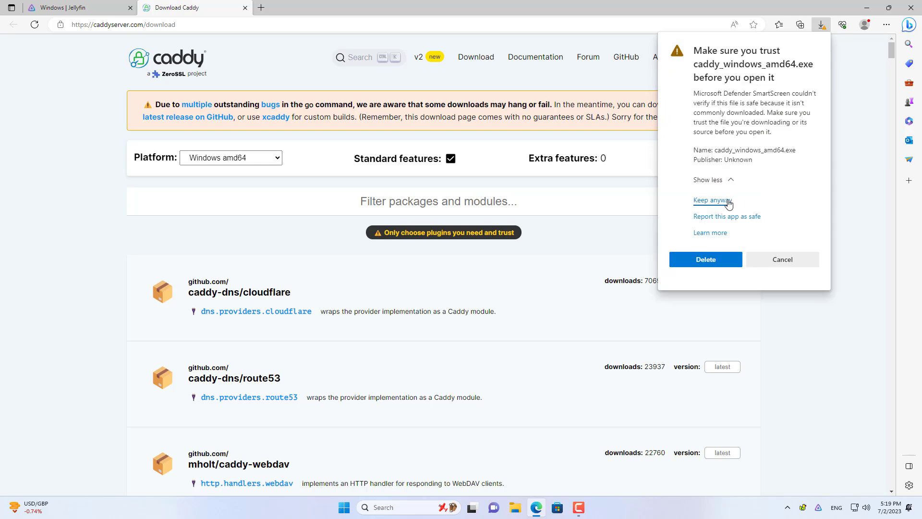
{"action": "left_click", "coordinate": [712, 200]}
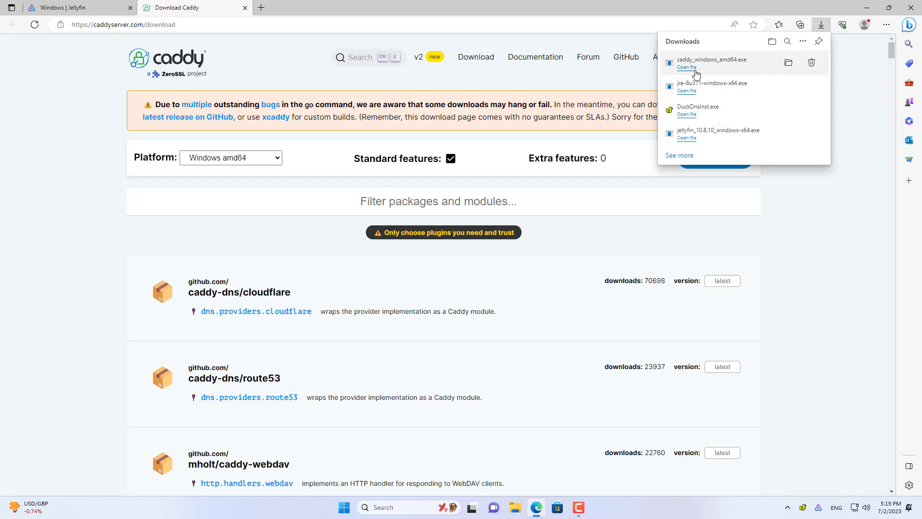
{"action": "left_click", "coordinate": [788, 63]}
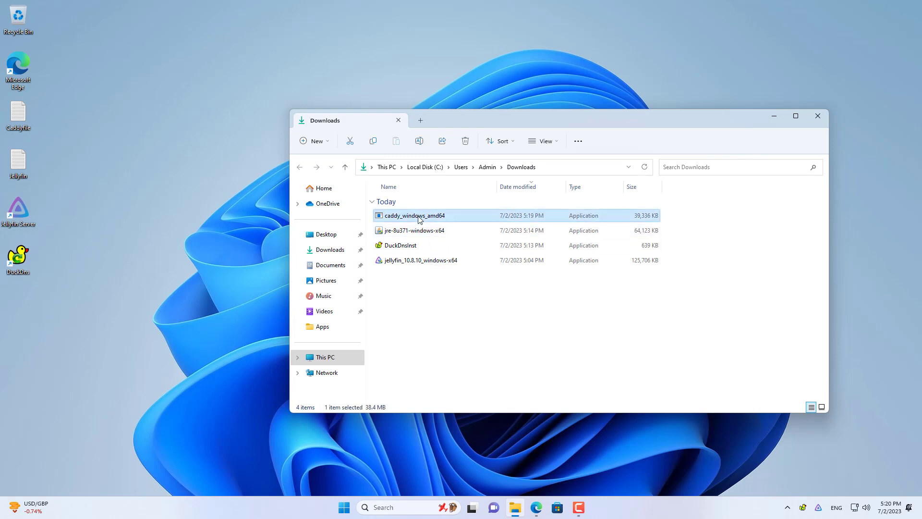
Copy the Caddy executable and create a caddy folder under C:\Program Files.
{"action": "right_click", "coordinate": [413, 215]}
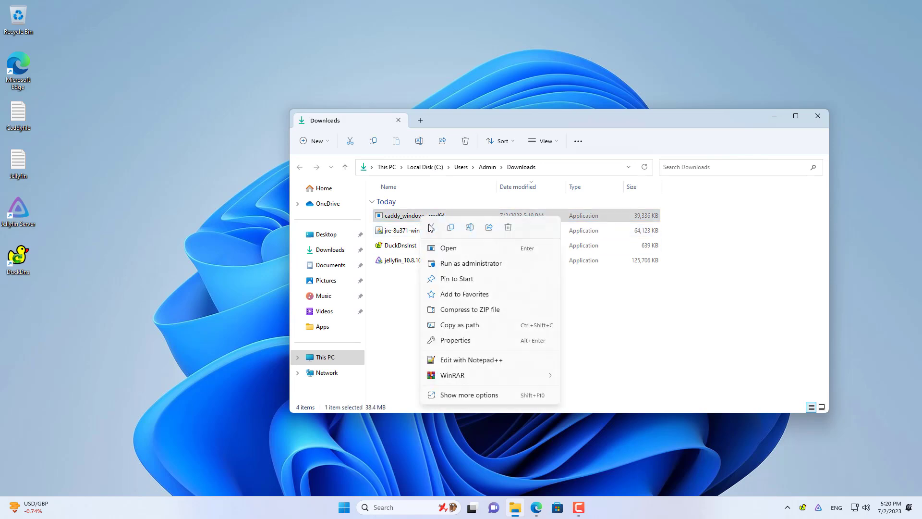
{"action": "left_click", "coordinate": [326, 357]}
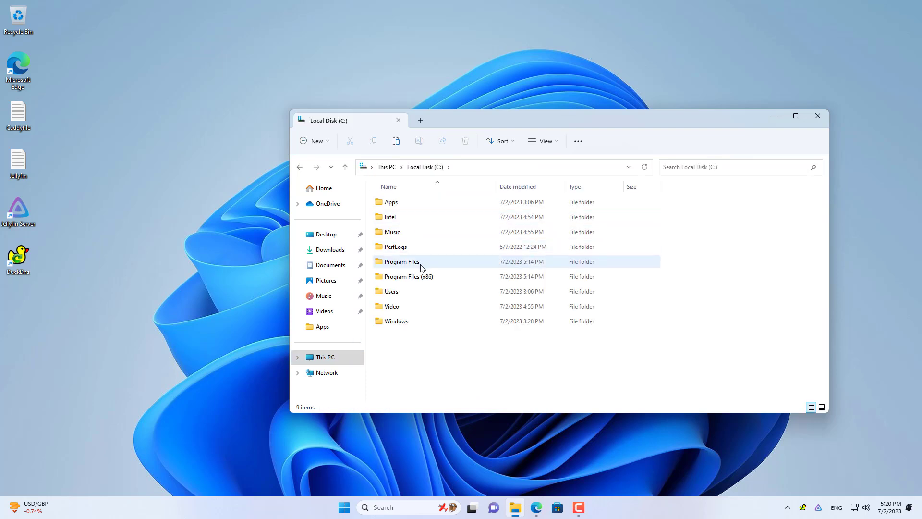
{"action": "double_click", "coordinate": [402, 261]}
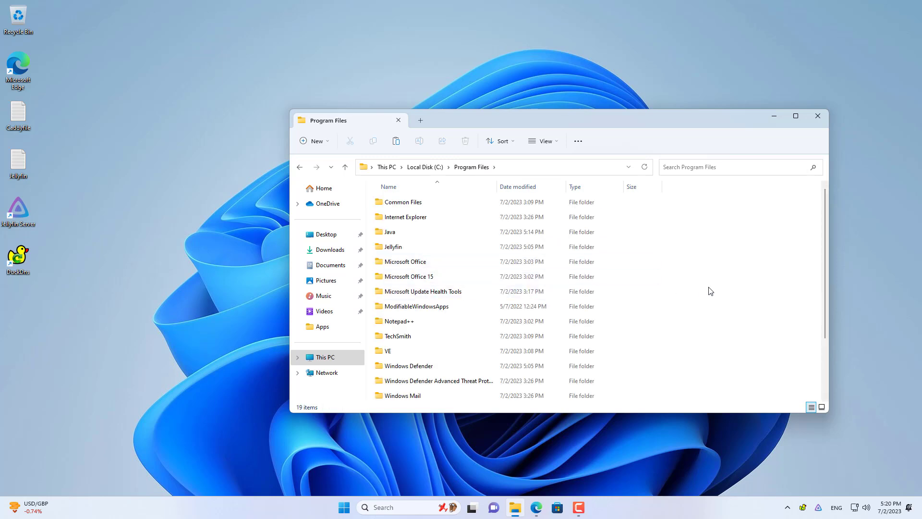
{"action": "right_click", "coordinate": [710, 290]}
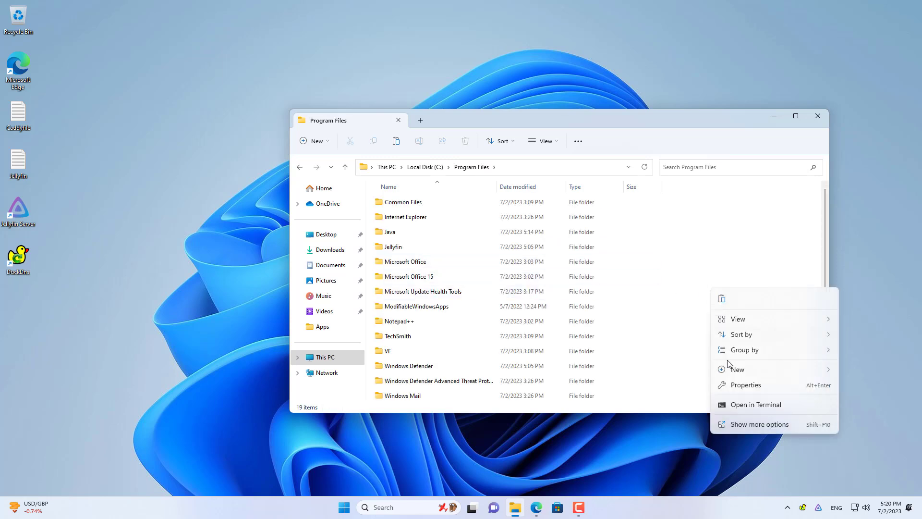
{"action": "mouse_move", "coordinate": [738, 368]}
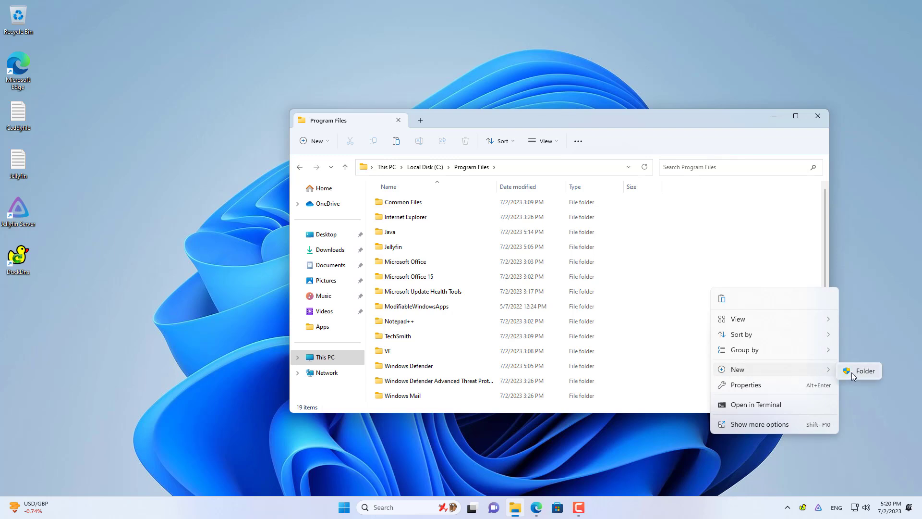
{"action": "left_click", "coordinate": [452, 296]}
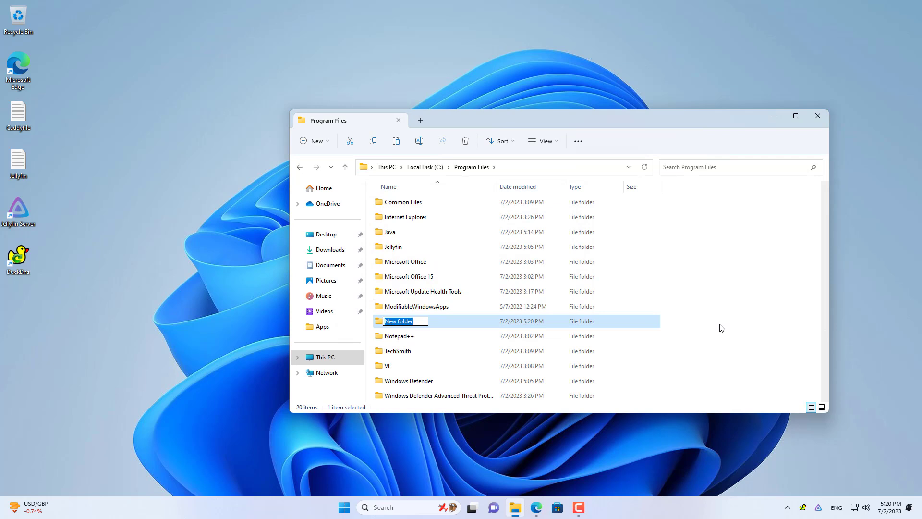
{"action": "type", "text": "caddy"}
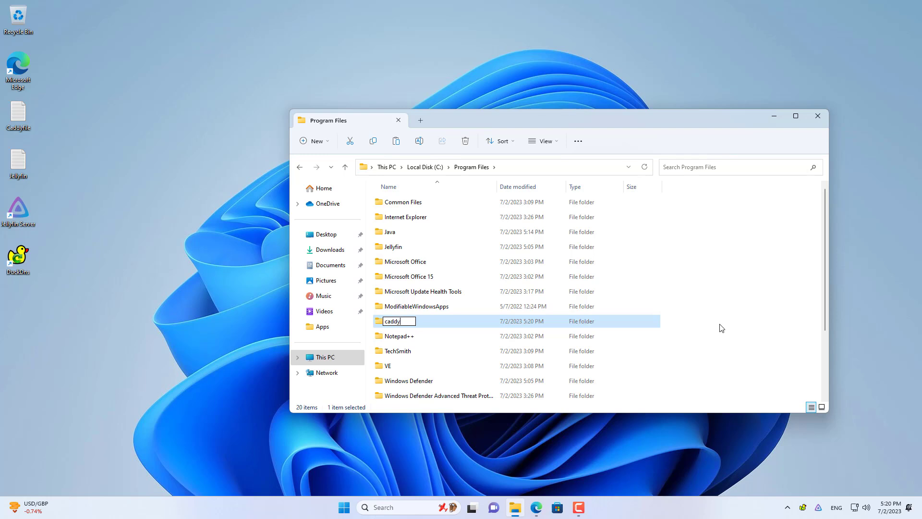
{"action": "key", "text": "enter"}
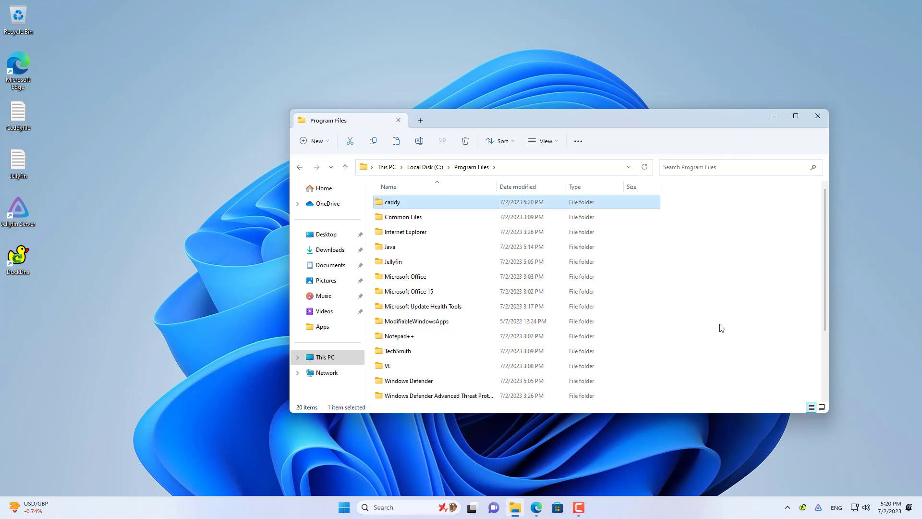
Paste the executable into the caddy folder, rename it to caddy, and return to This PC.
{"action": "double_click", "coordinate": [392, 202]}
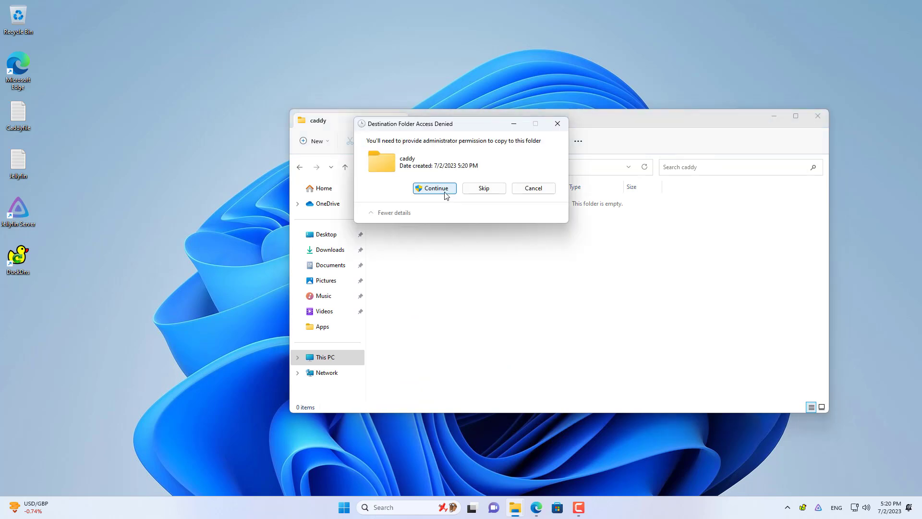
{"action": "left_click", "coordinate": [434, 188]}
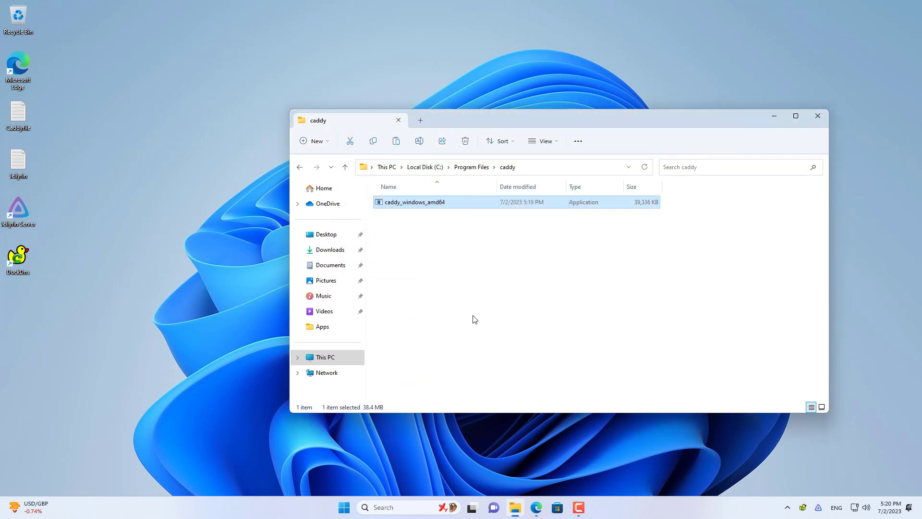
{"action": "right_click", "coordinate": [413, 202]}
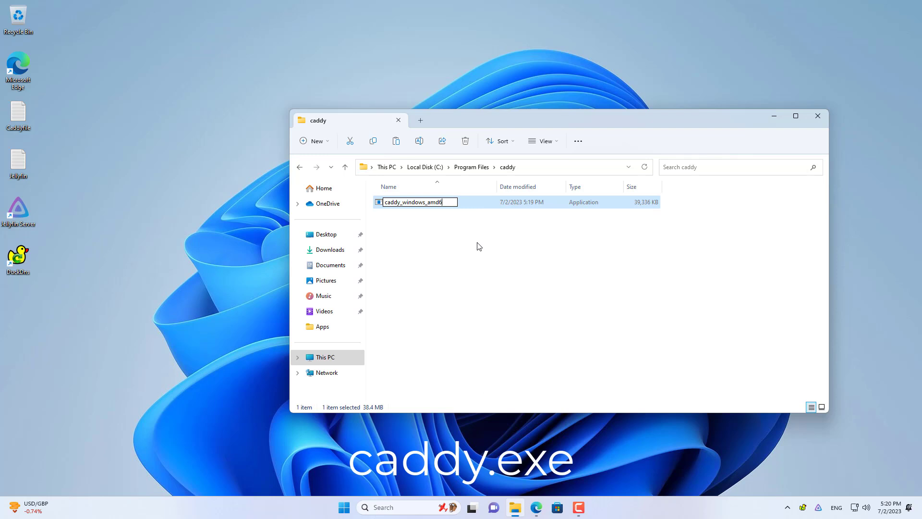
{"action": "type", "text": "caddy"}
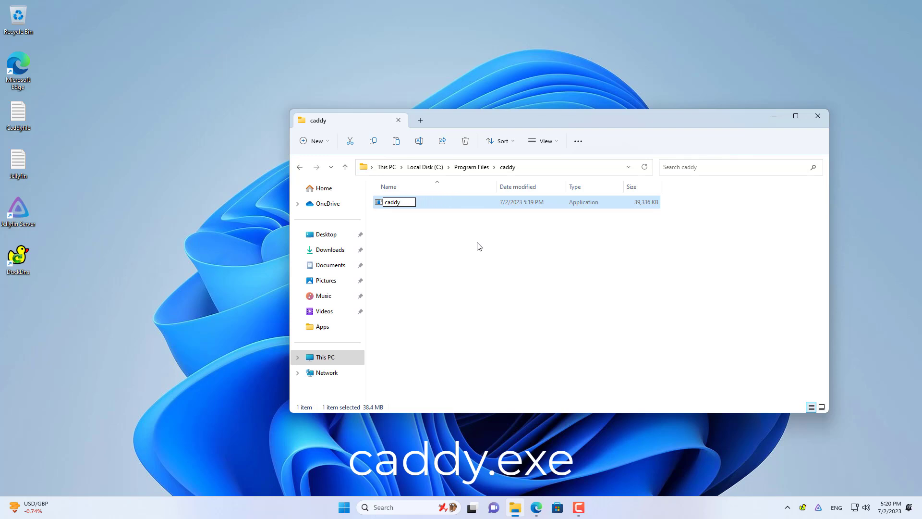
{"action": "left_click", "coordinate": [325, 357]}
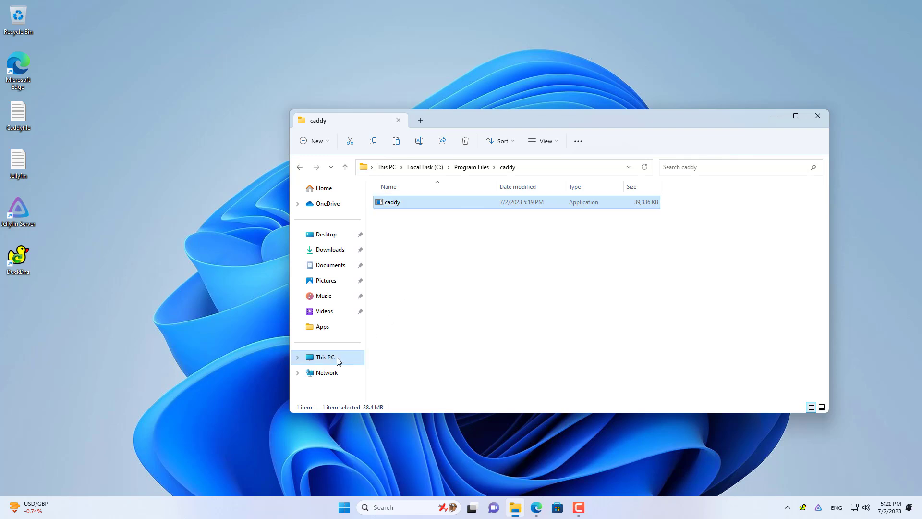
{"action": "left_click", "coordinate": [323, 357]}
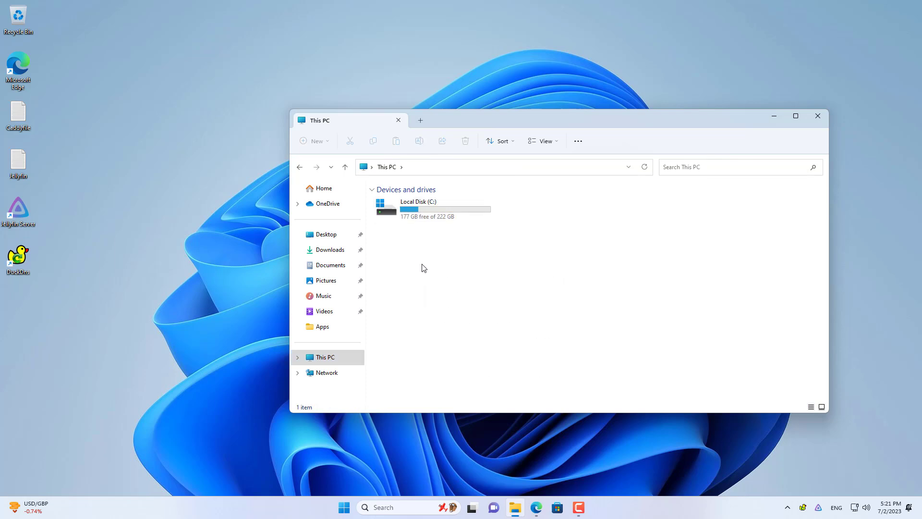
{"action": "mouse_move", "coordinate": [465, 343]}
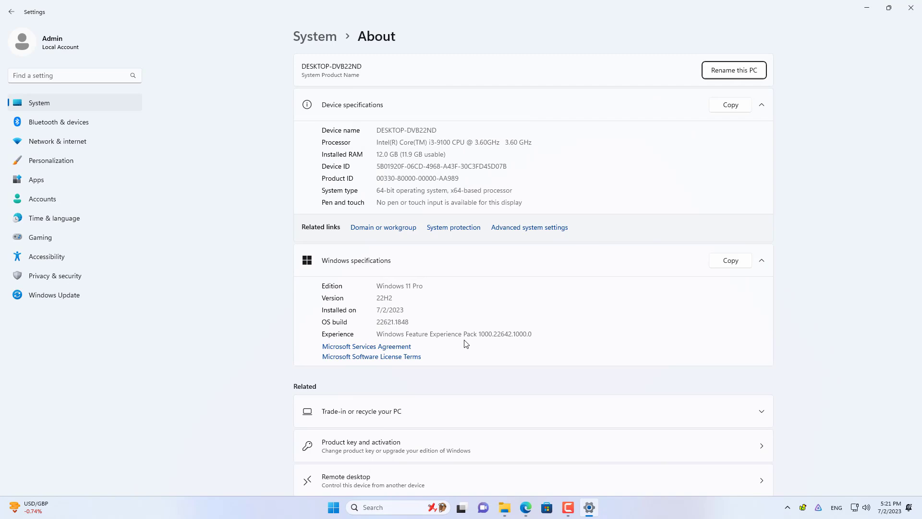
{"action": "mouse_move", "coordinate": [529, 226]}
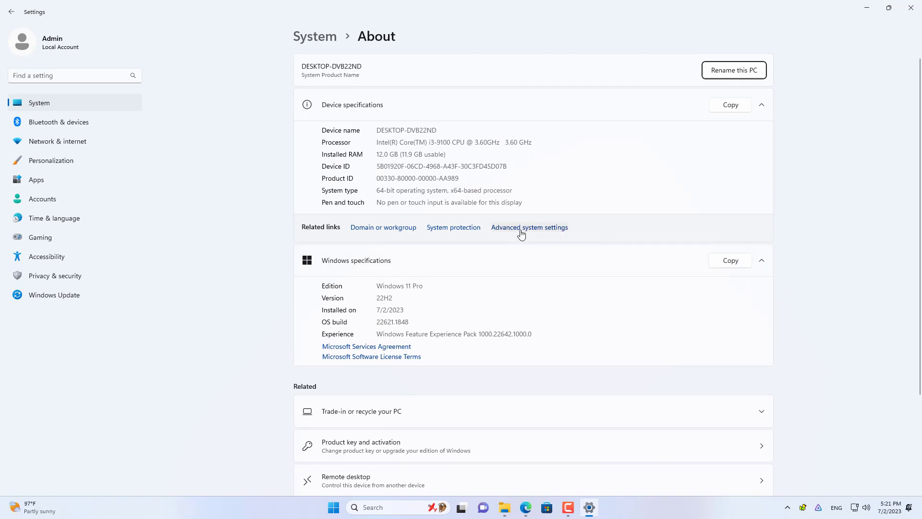
Reach the user Path variable's edit list via advanced system settings and Environment Variables.
{"action": "left_click", "coordinate": [528, 227]}
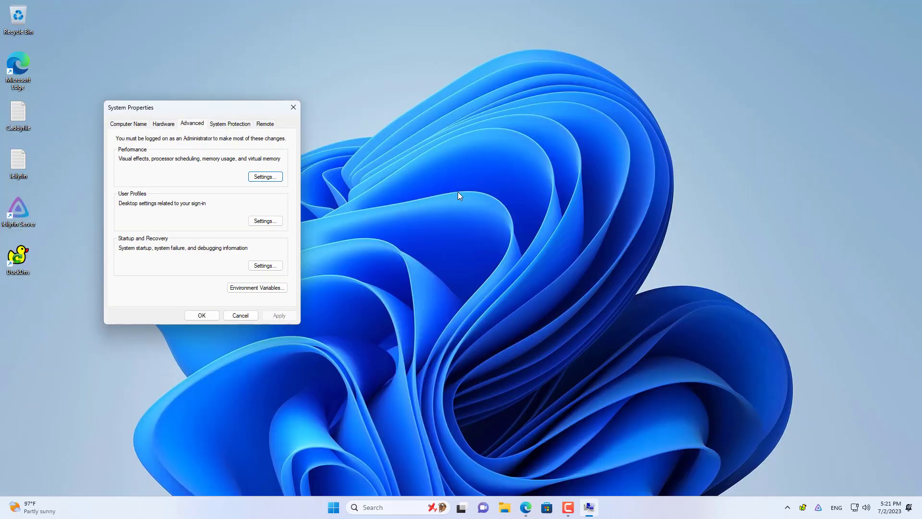
{"action": "left_click", "coordinate": [257, 287]}
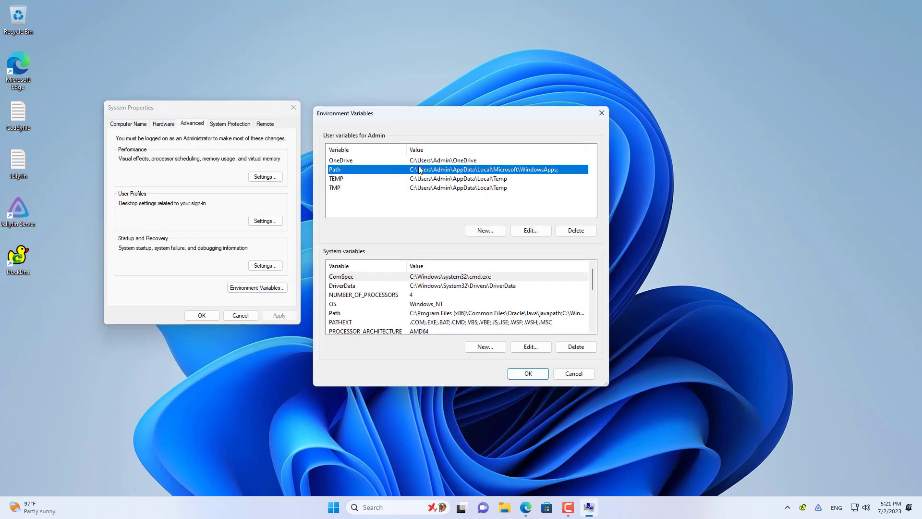
{"action": "left_click", "coordinate": [529, 230]}
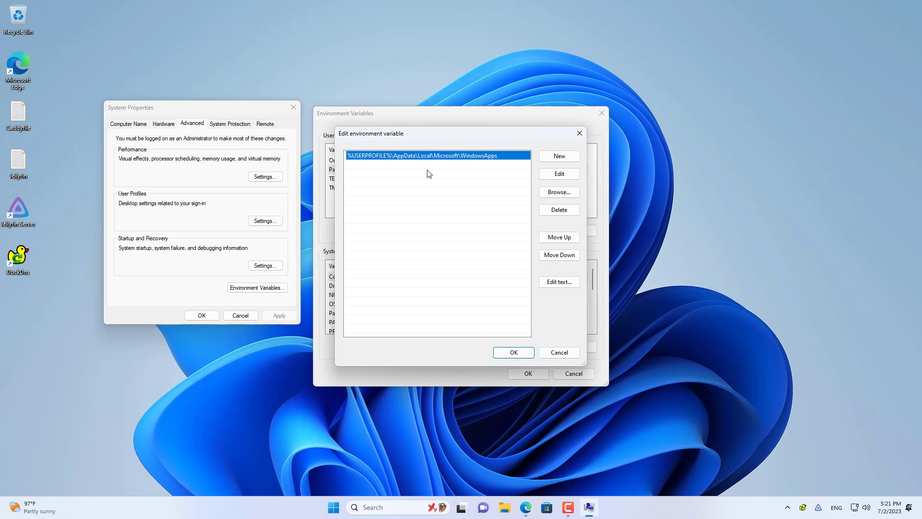
Browse to C:\Program Files\caddy in File Explorer and reveal its full path for copying.
{"action": "left_click", "coordinate": [557, 192]}
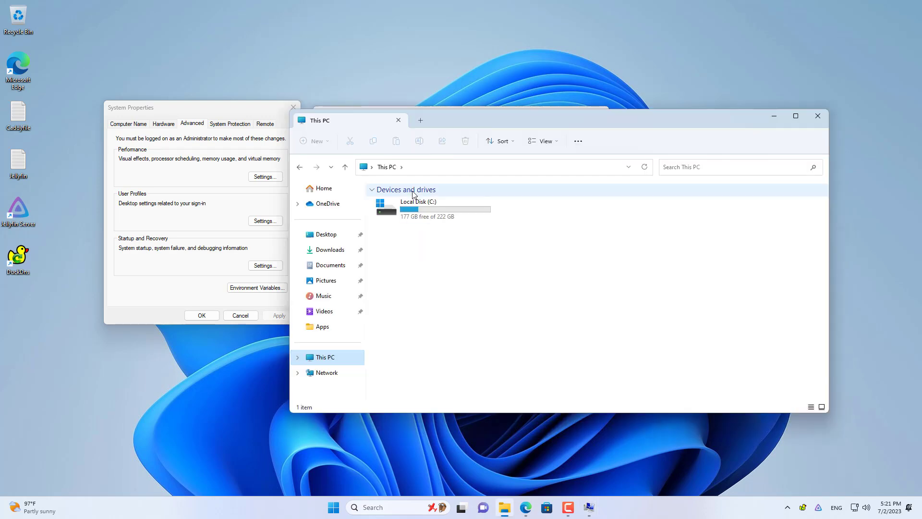
{"action": "double_click", "coordinate": [417, 208]}
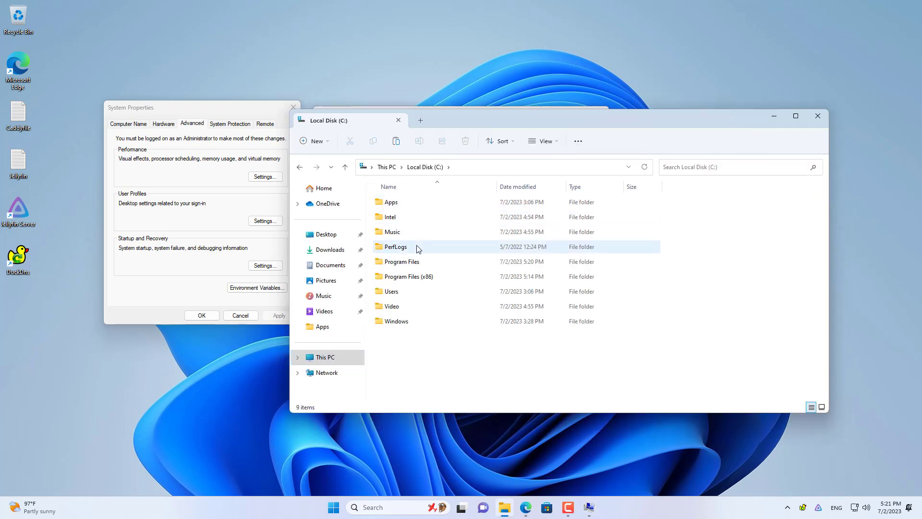
{"action": "double_click", "coordinate": [403, 262]}
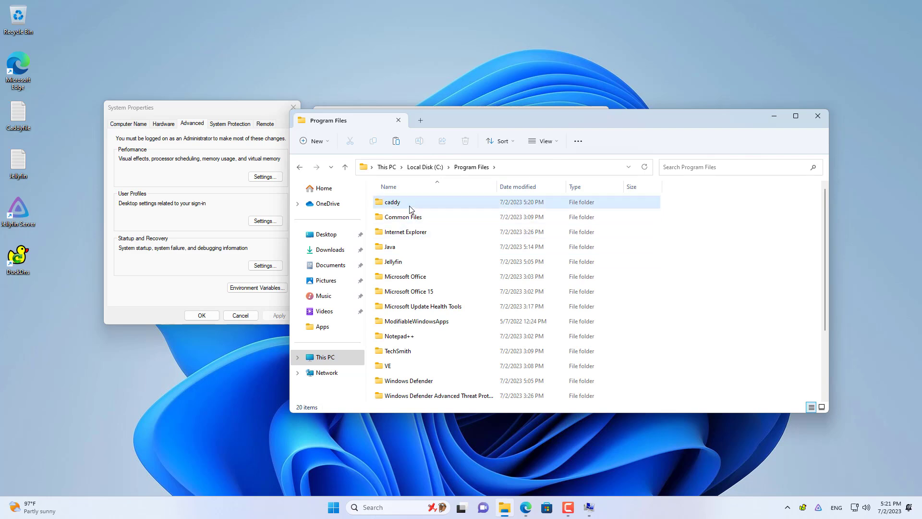
{"action": "double_click", "coordinate": [392, 201]}
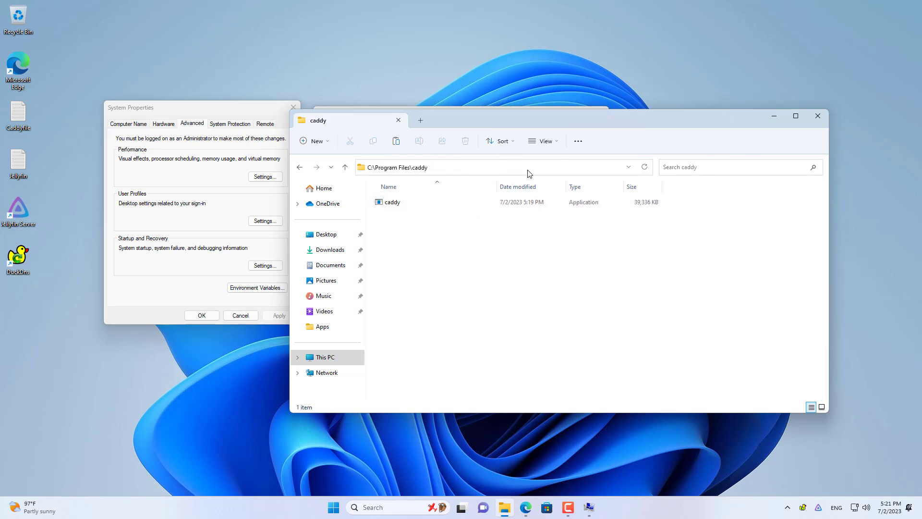
{"action": "left_click", "coordinate": [258, 287]}
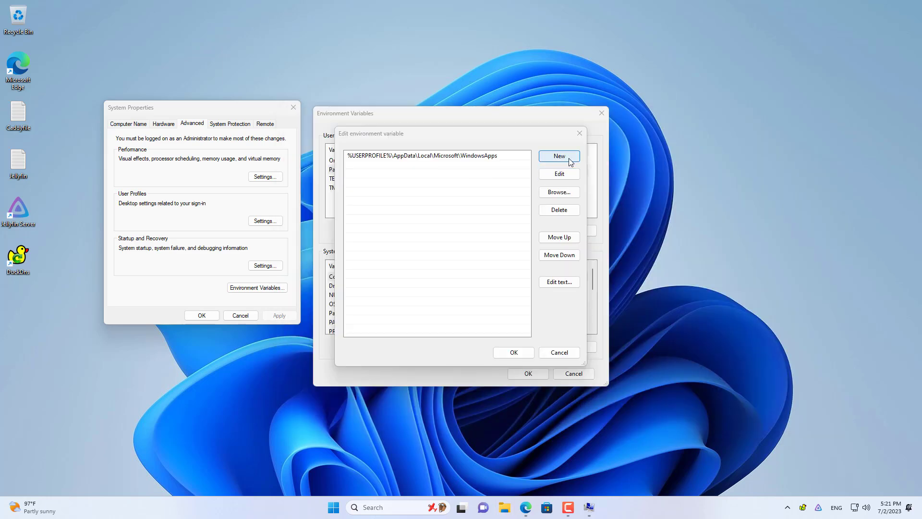
Add C:\Program Files\caddy as a new Path entry and confirm all the dialogs.
{"action": "left_click", "coordinate": [557, 155]}
{"action": "type", "text": "C:\\Program Files\\caddy"}
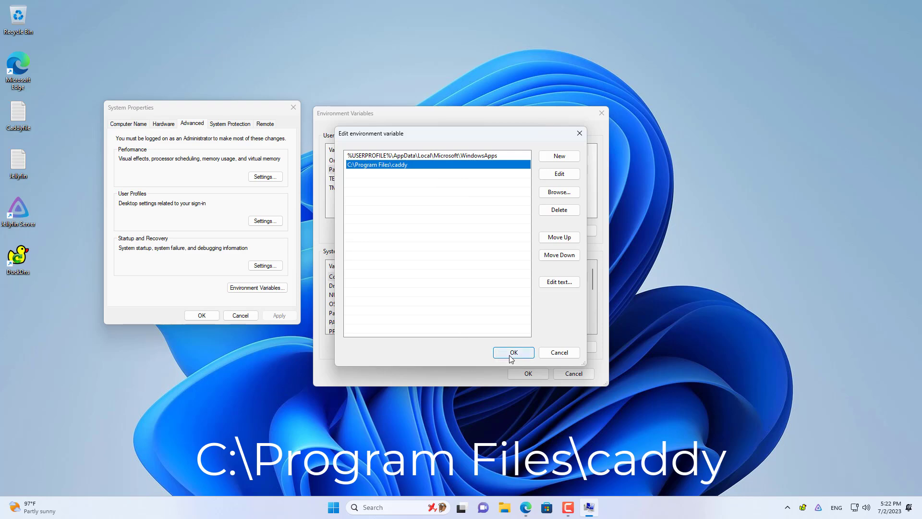
{"action": "left_click", "coordinate": [511, 352]}
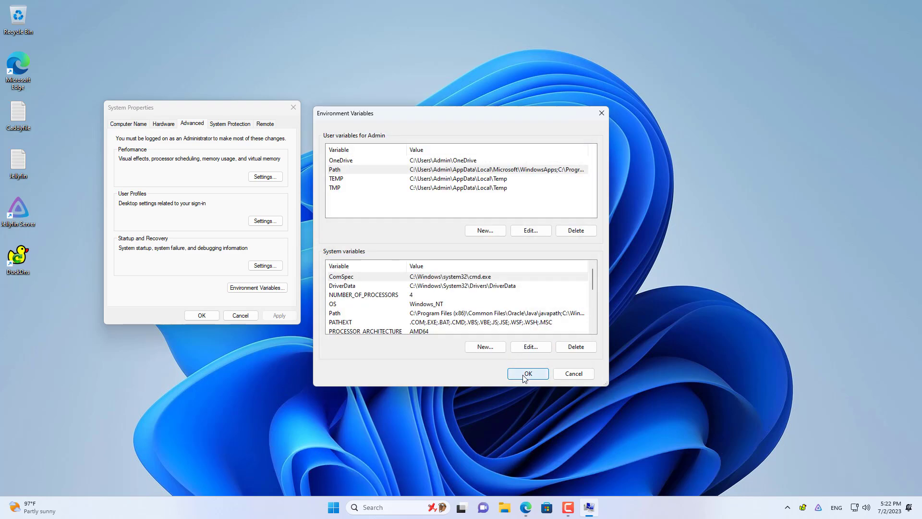
{"action": "left_click", "coordinate": [527, 374]}
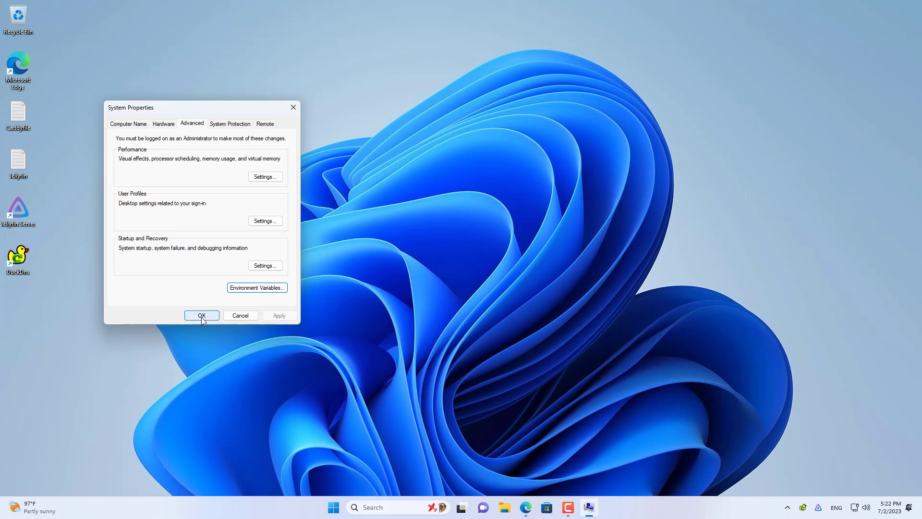
{"action": "left_click", "coordinate": [201, 315]}
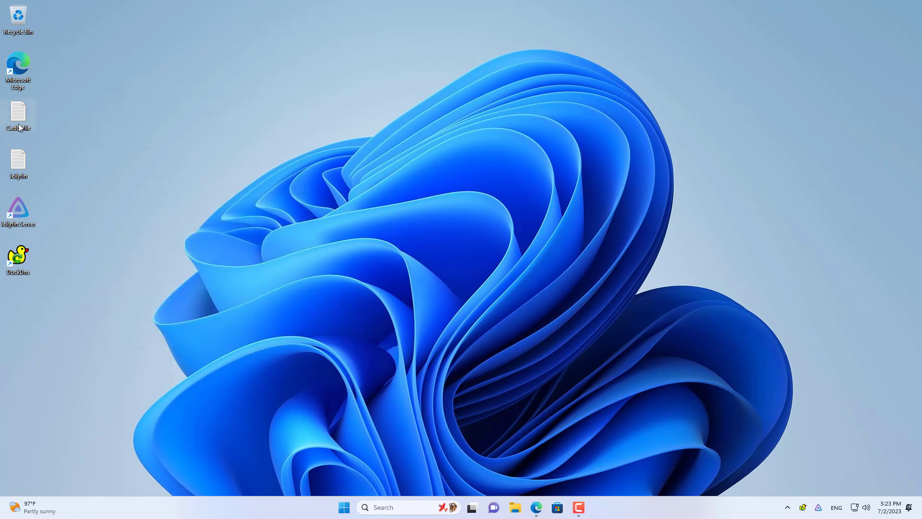
Set the Caddyfile domain to netvnyt.duckdns.org, save it, and copy the file from the desktop.
{"action": "double_click", "coordinate": [18, 117]}
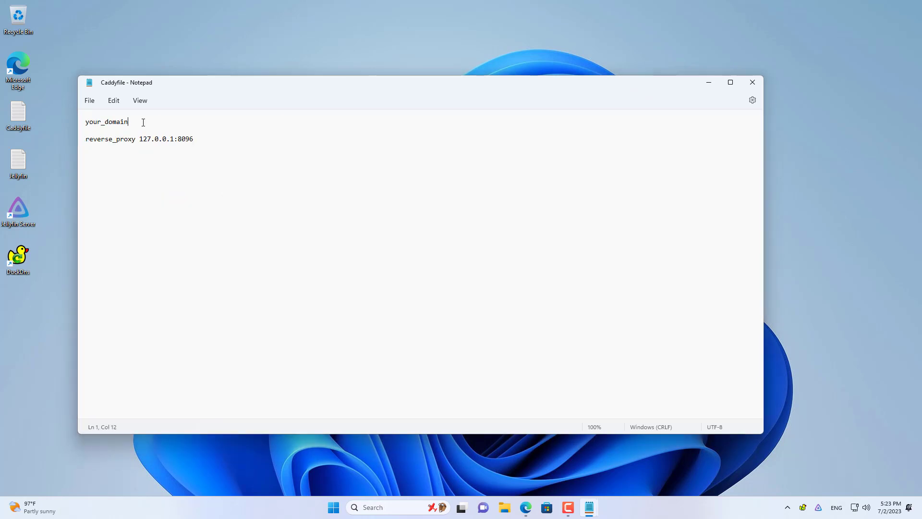
{"action": "type", "text": "netvnyt.duckdns.org"}
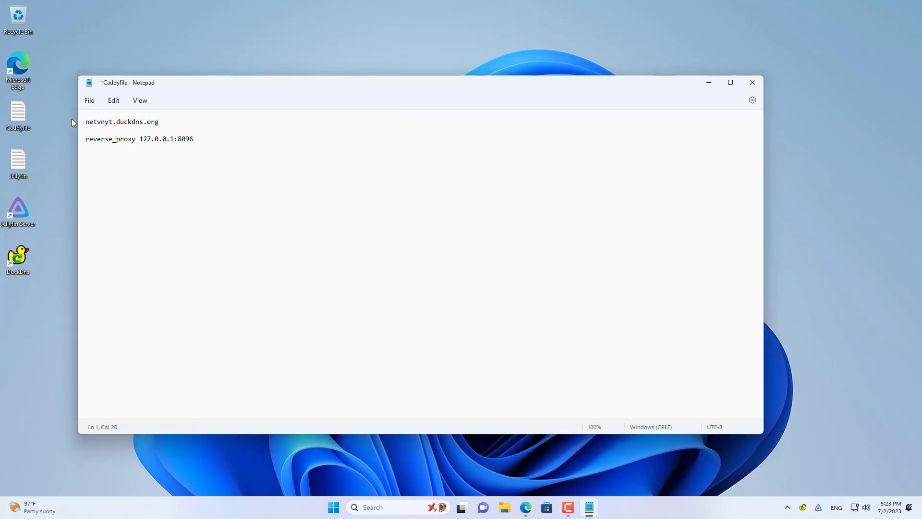
{"action": "left_click", "coordinate": [90, 100]}
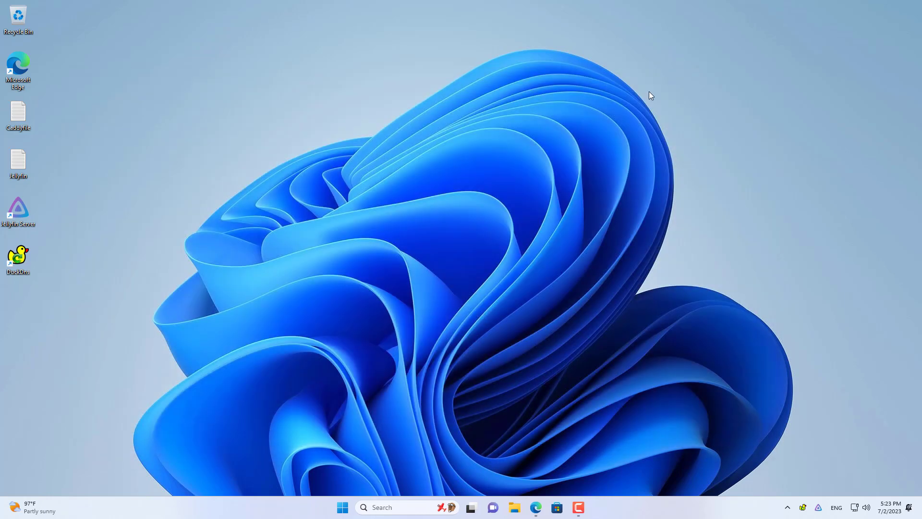
{"action": "right_click", "coordinate": [17, 114]}
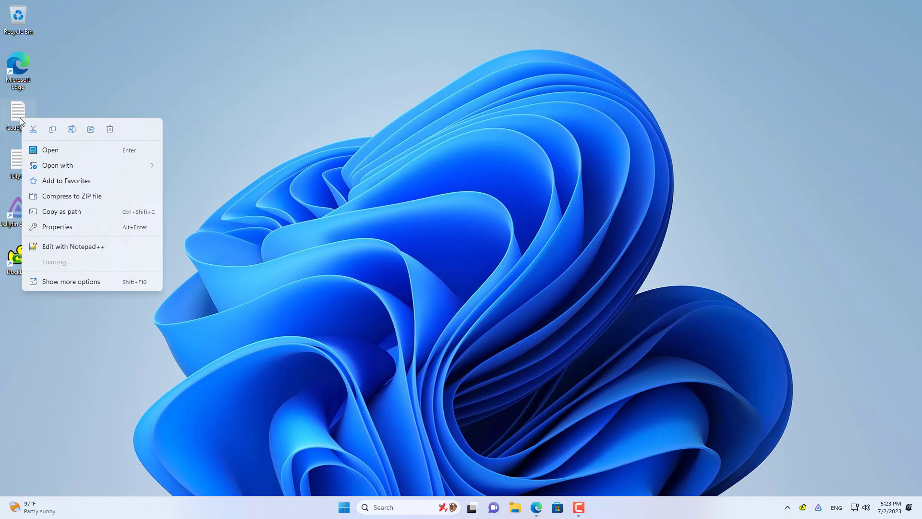
{"action": "left_click", "coordinate": [315, 340]}
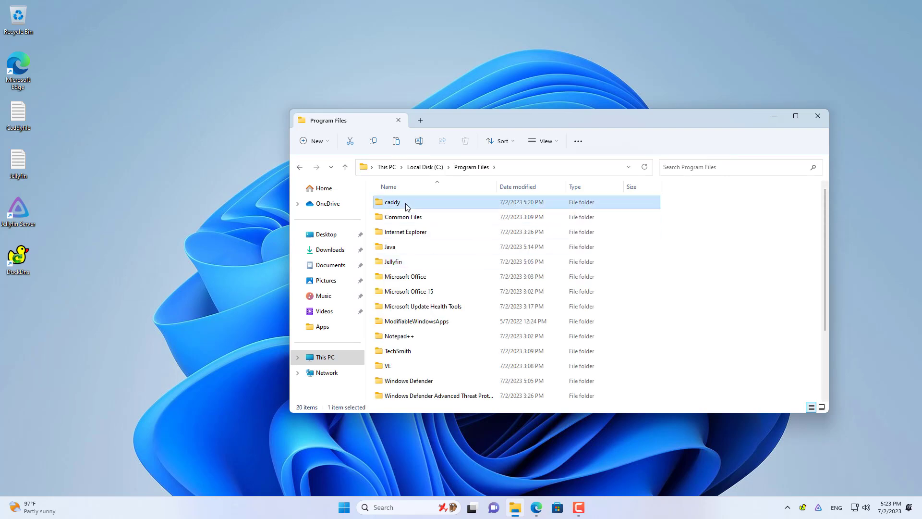
Paste the Caddyfile into C:\Program Files\caddy, remove its .txt extension, and close Explorer.
{"action": "double_click", "coordinate": [392, 202]}
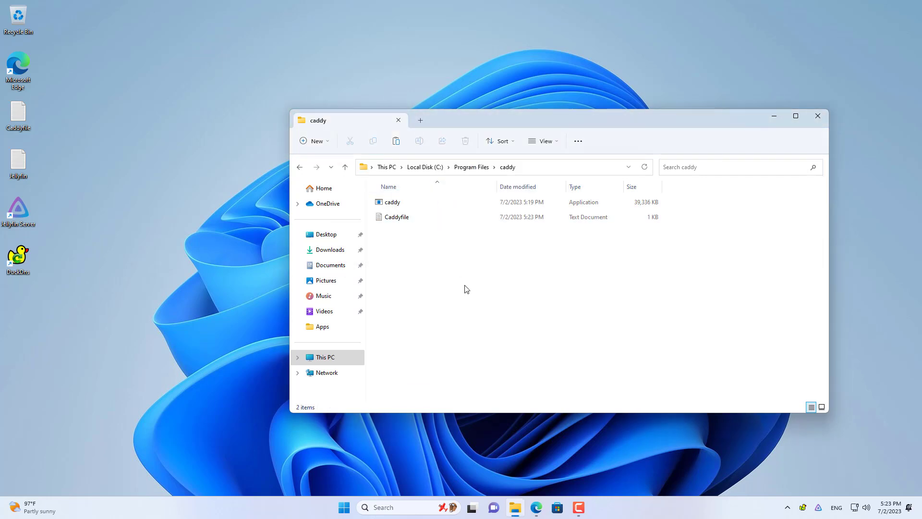
{"action": "left_click", "coordinate": [542, 140]}
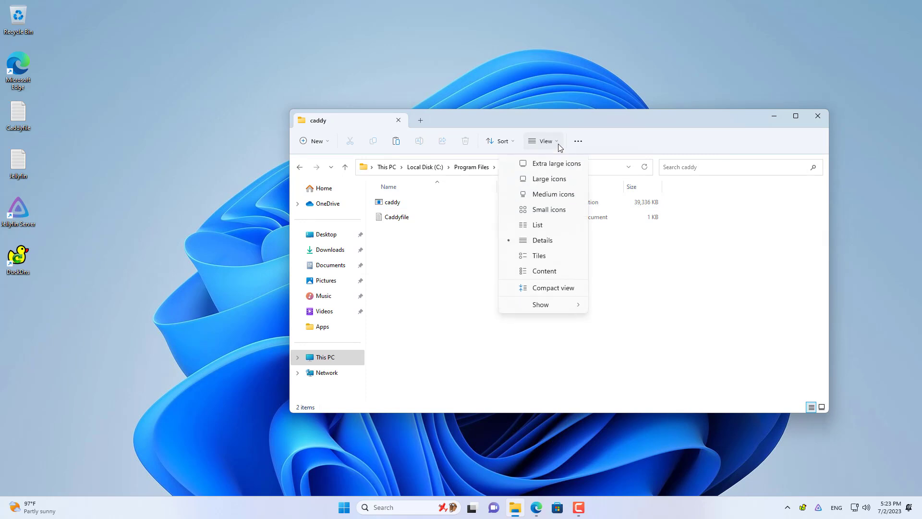
{"action": "mouse_move", "coordinate": [541, 305]}
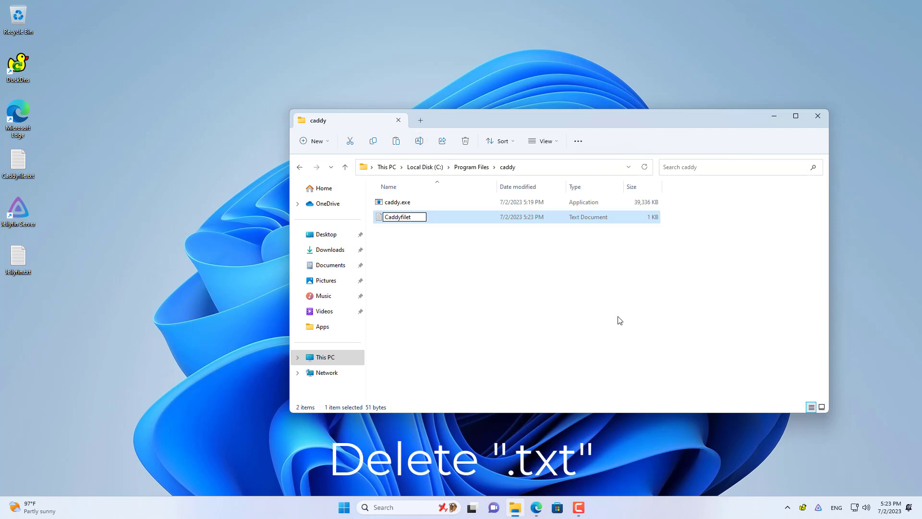
{"action": "key", "text": "enter"}
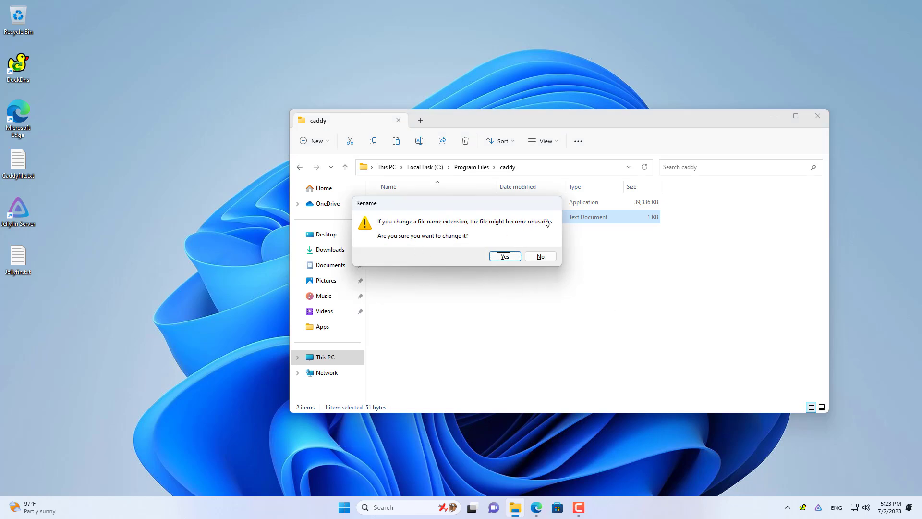
{"action": "left_click", "coordinate": [505, 255]}
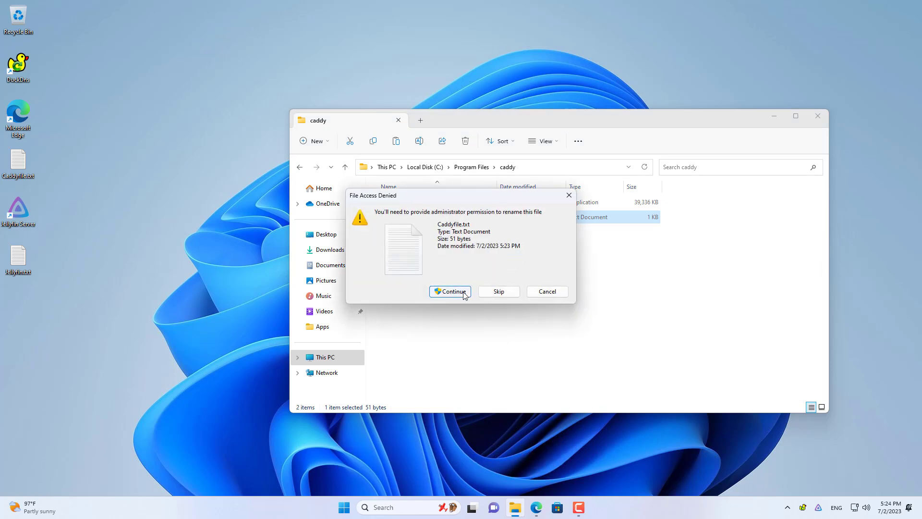
{"action": "left_click", "coordinate": [449, 291]}
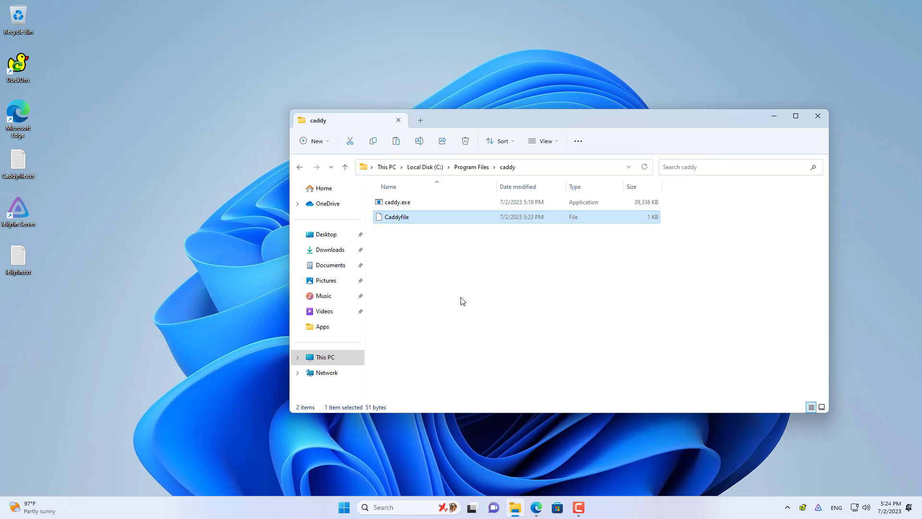
{"action": "mouse_move", "coordinate": [817, 116]}
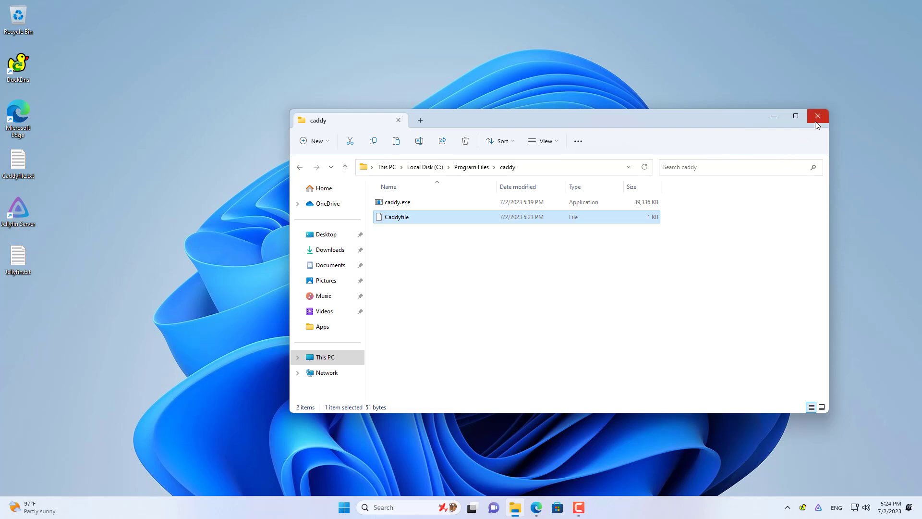
{"action": "mouse_move", "coordinate": [817, 116]}
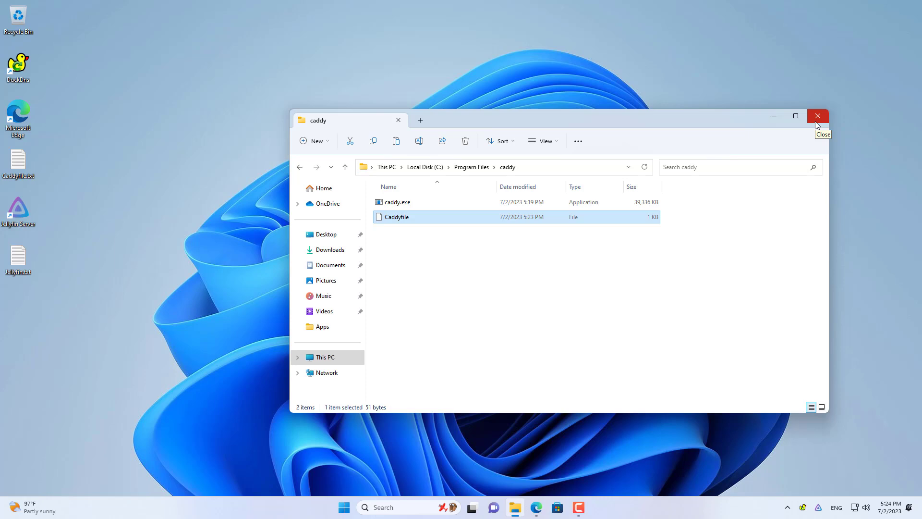
{"action": "left_click", "coordinate": [817, 116]}
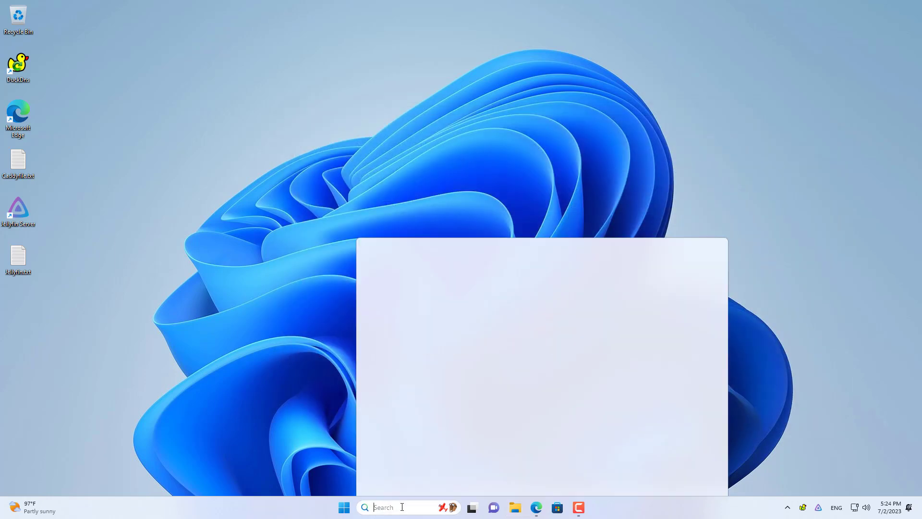
Start Command Prompt and change directory to C:\Program Files\caddy.
{"action": "type", "text": "c"}
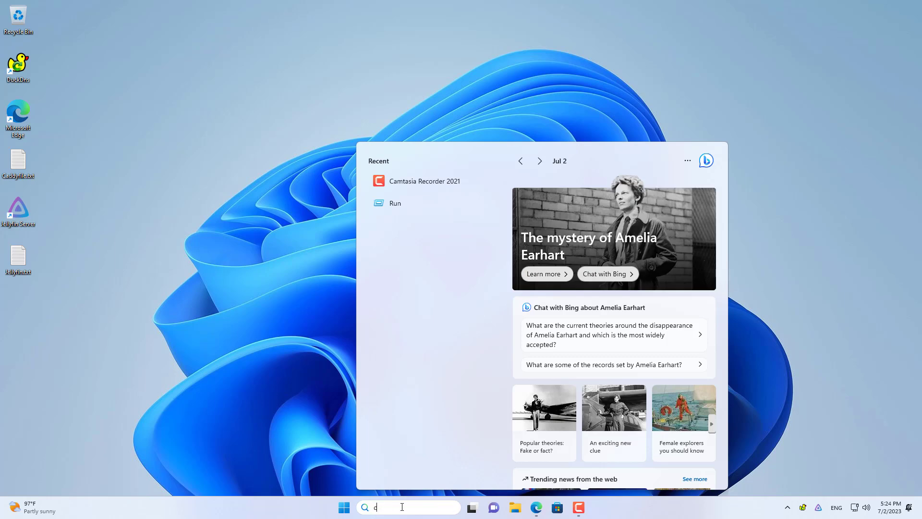
{"action": "type", "text": "cmd"}
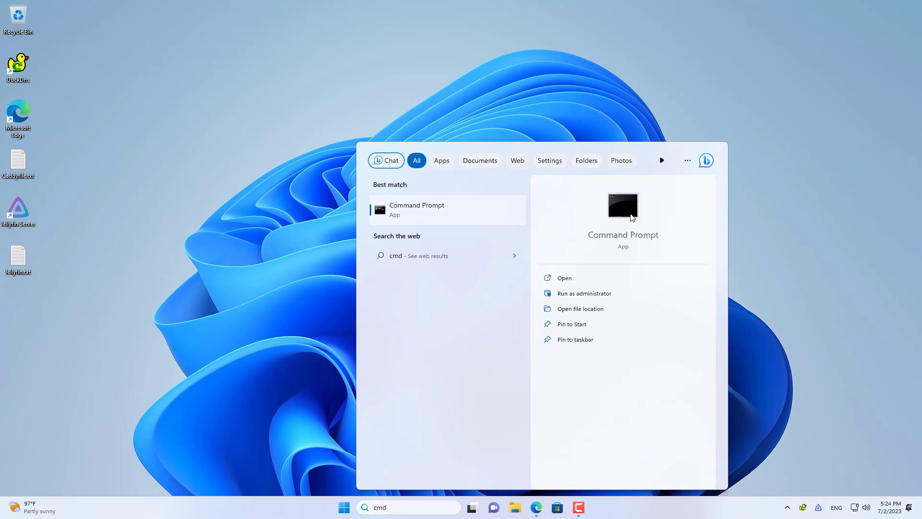
{"action": "left_click", "coordinate": [416, 209]}
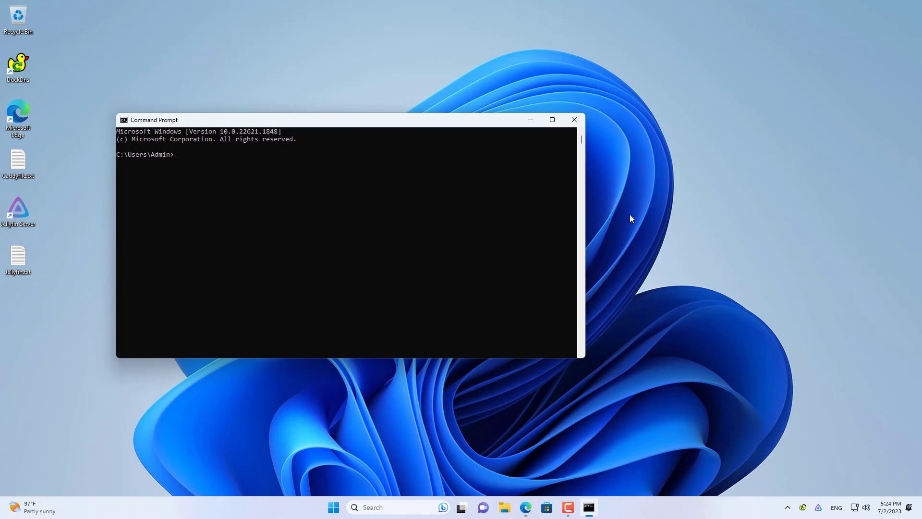
{"action": "type", "text": "cd /"}
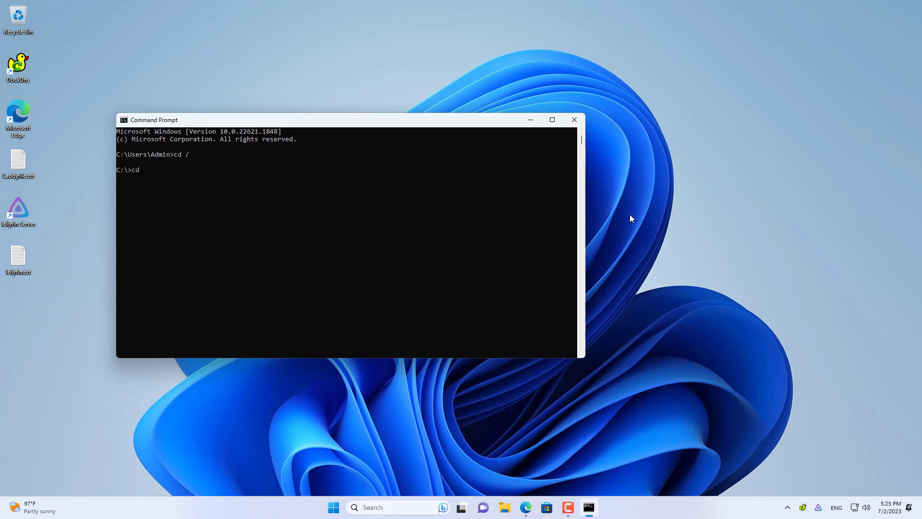
{"action": "type", "text": "\"Program Files\""}
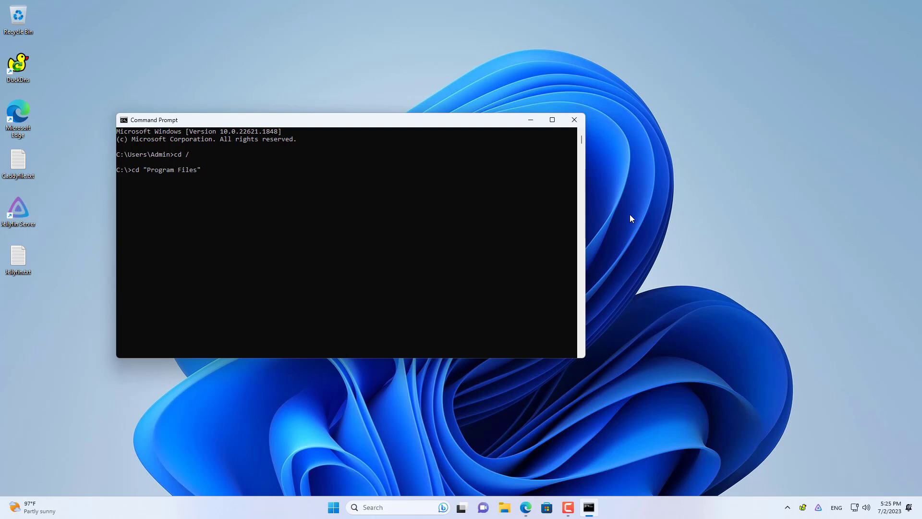
{"action": "type", "text": "cd"}
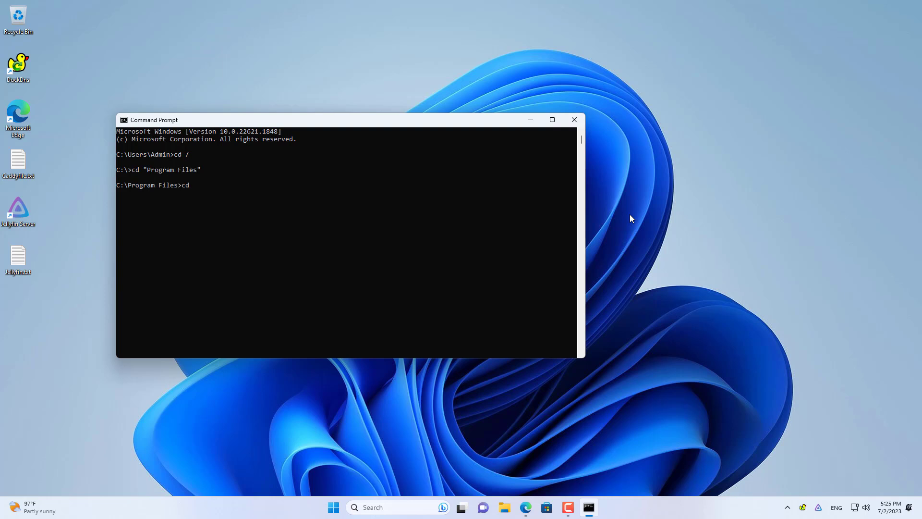
{"action": "type", "text": "caddy"}
{"action": "type", "text": "dir"}
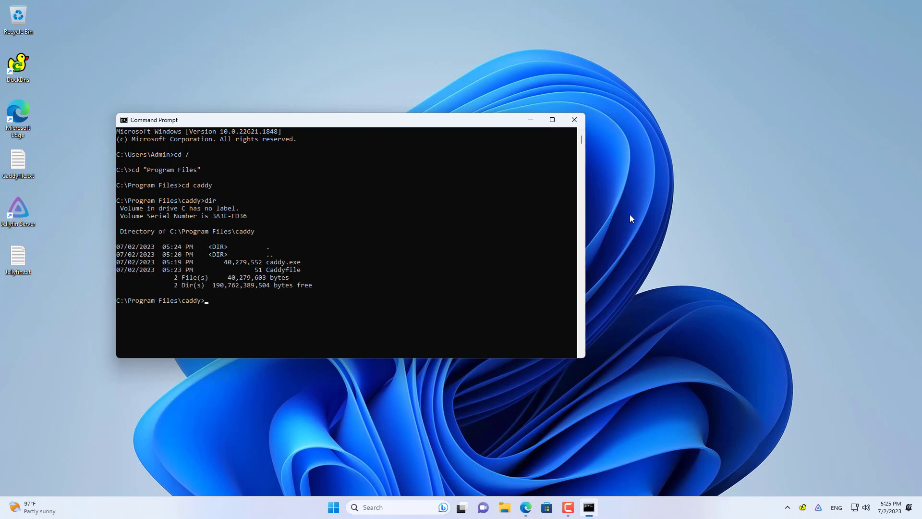
Run caddy.exe run and allow it through the firewall on private and public networks.
{"action": "type", "text": "caddy.exe"}
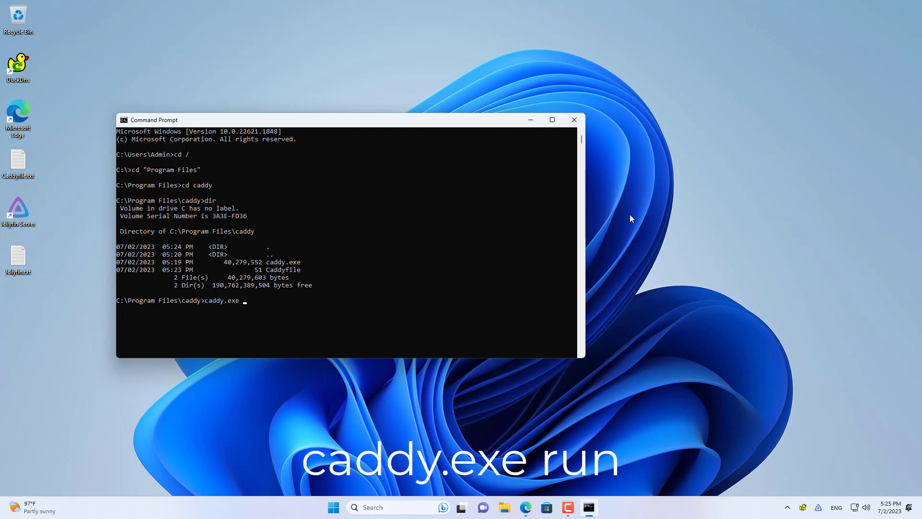
{"action": "type", "text": "run"}
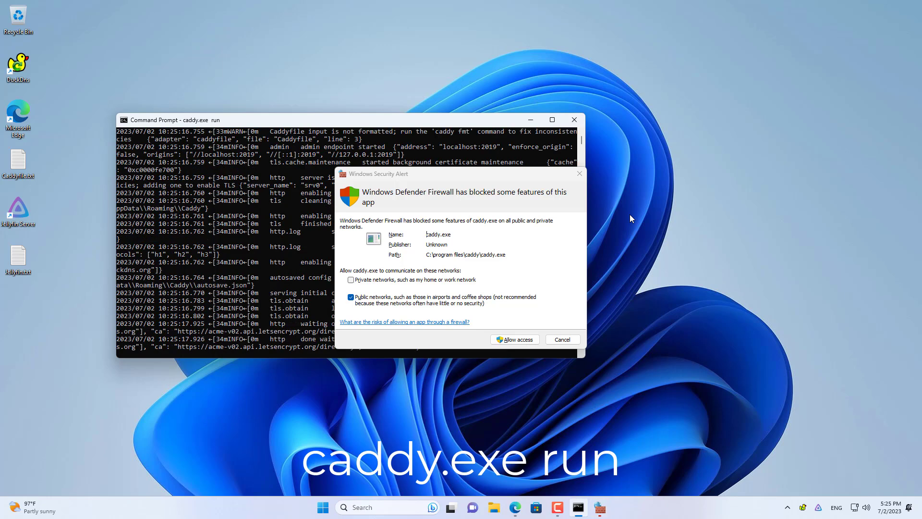
{"action": "left_click", "coordinate": [350, 280]}
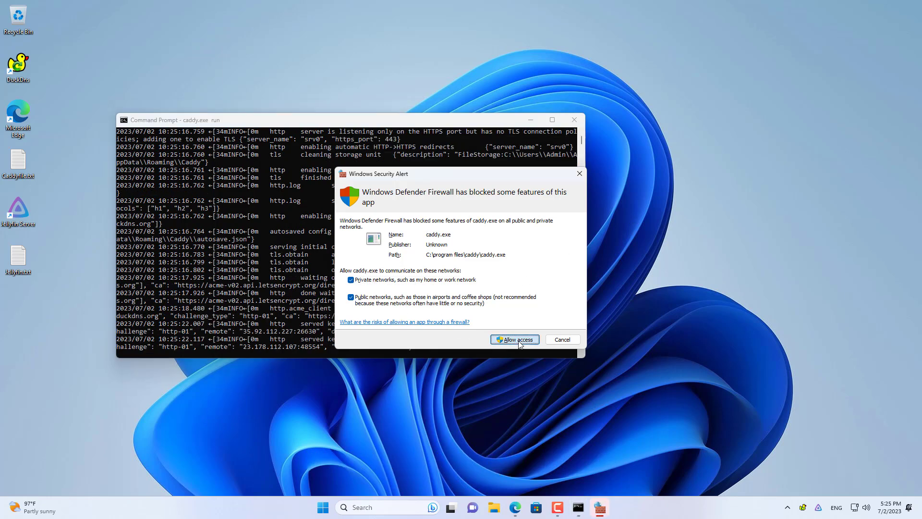
{"action": "left_click", "coordinate": [513, 339]}
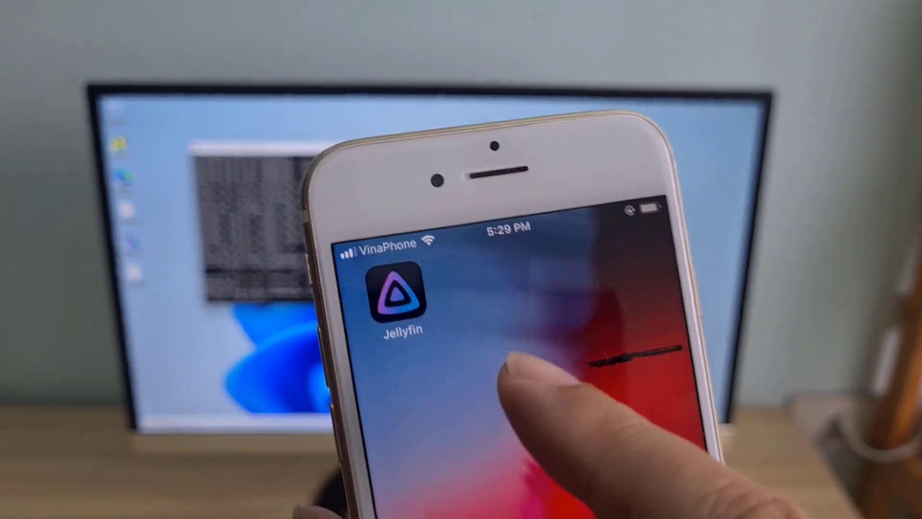
{"action": "left_click", "coordinate": [399, 294]}
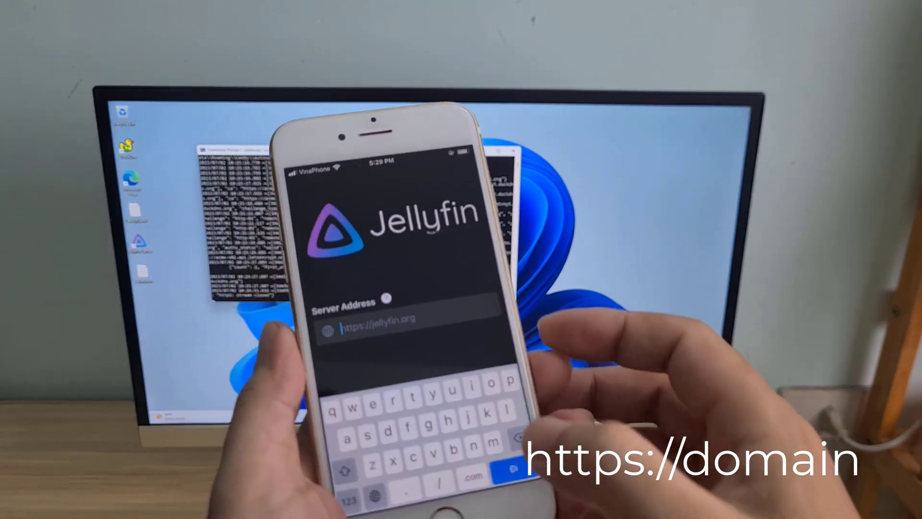
{"action": "type", "text": "https://netvnyt.duckdns.org"}
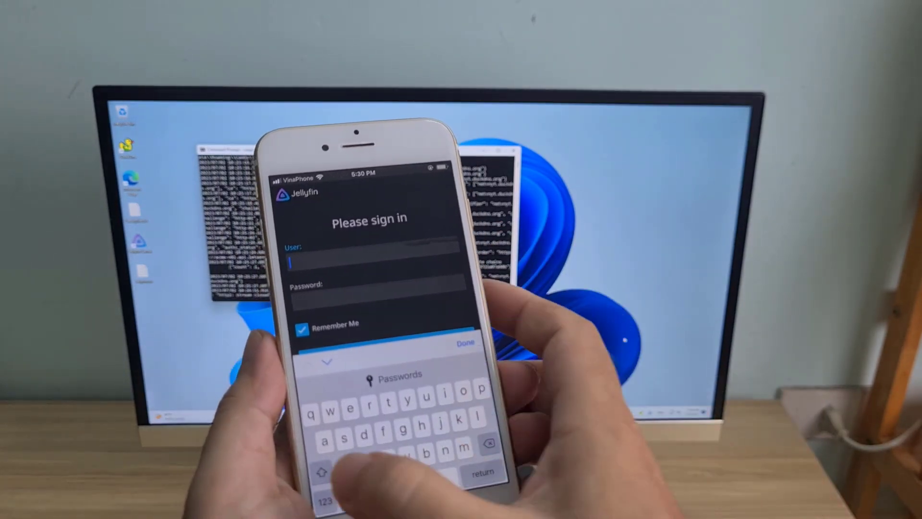
{"action": "type", "text": "Admin"}
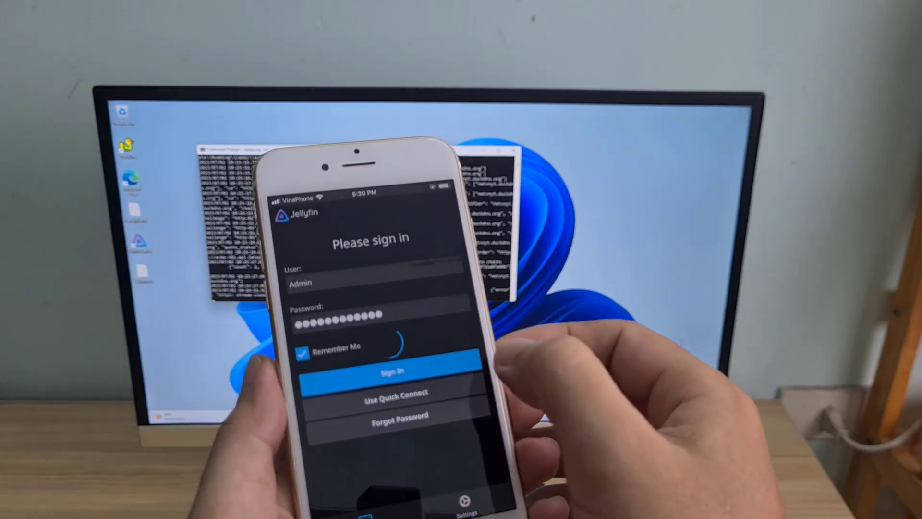
{"action": "left_click", "coordinate": [390, 370]}
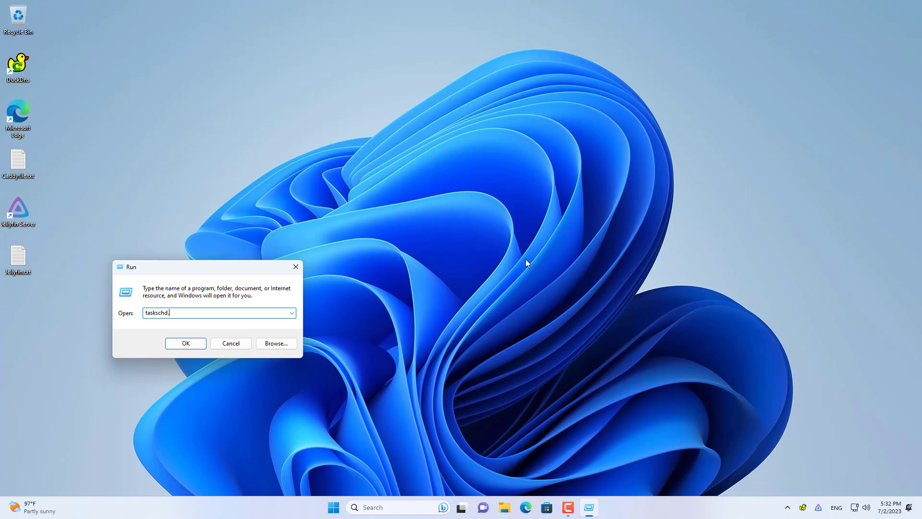
Launch Task Scheduler via taskschd.msc and name a new basic task Caddy.
{"action": "type", "text": "m"}
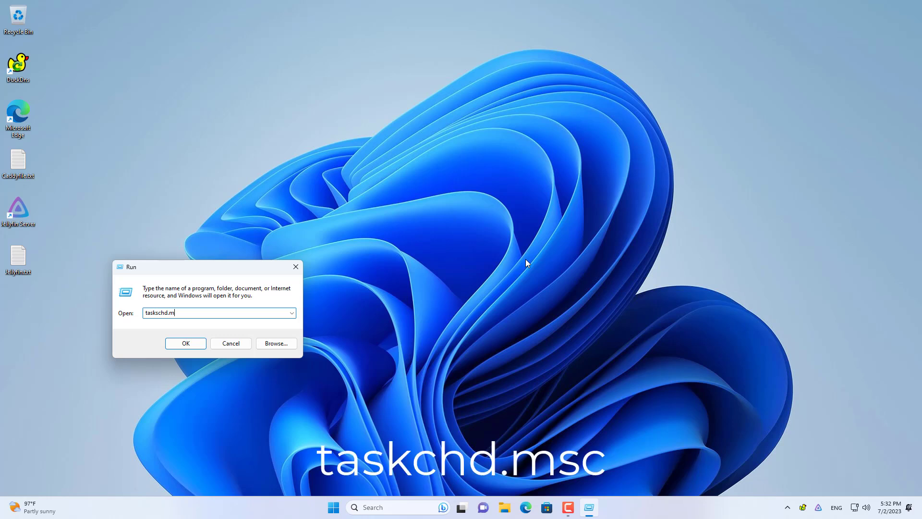
{"action": "type", "text": "sc"}
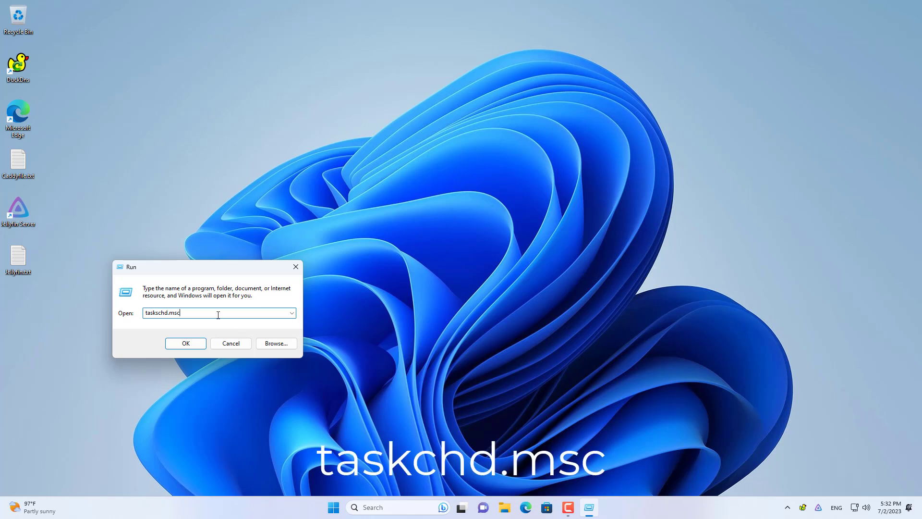
{"action": "left_click", "coordinate": [186, 343]}
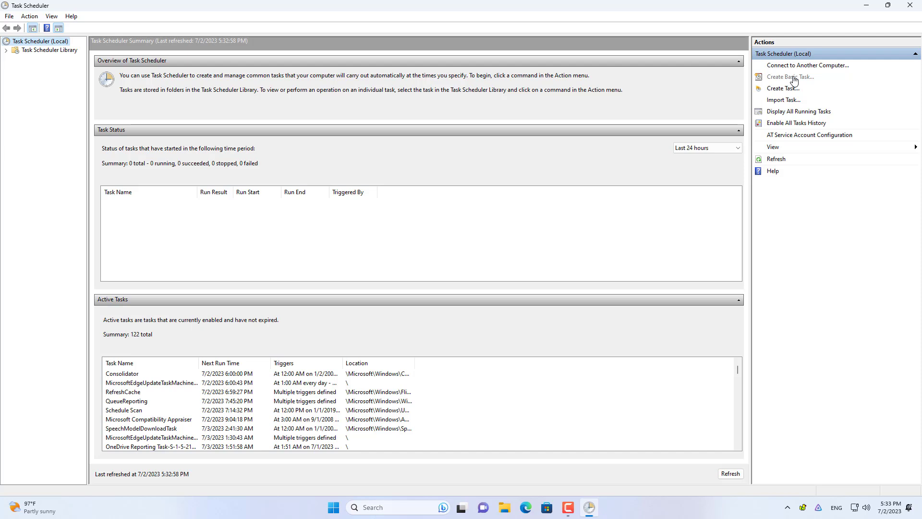
{"action": "type", "text": "Caddy"}
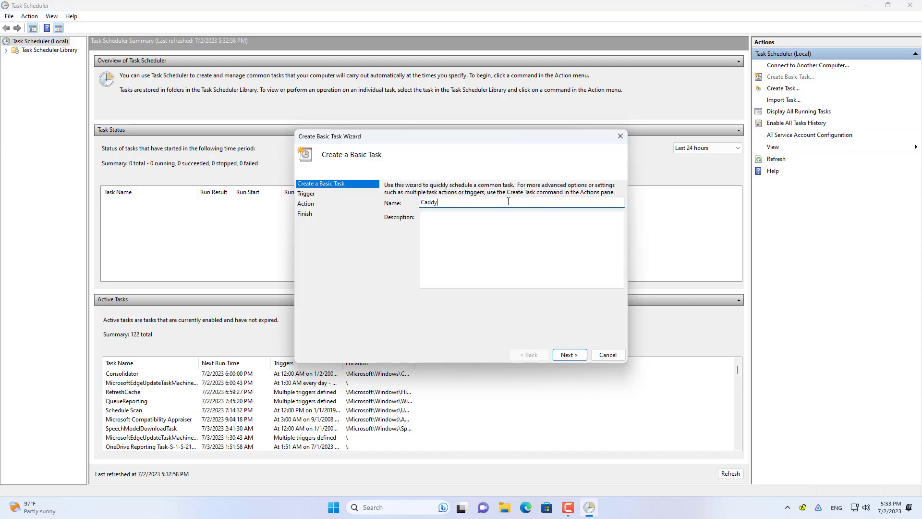
{"action": "type", "text": "Caddy pro"}
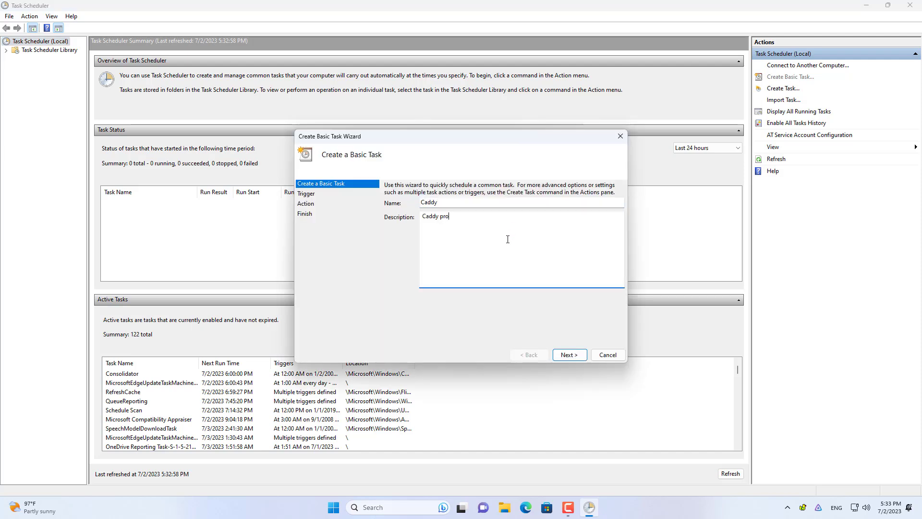
Trigger the Caddy task when I log on and choose Start a program as its action.
{"action": "left_click", "coordinate": [567, 354]}
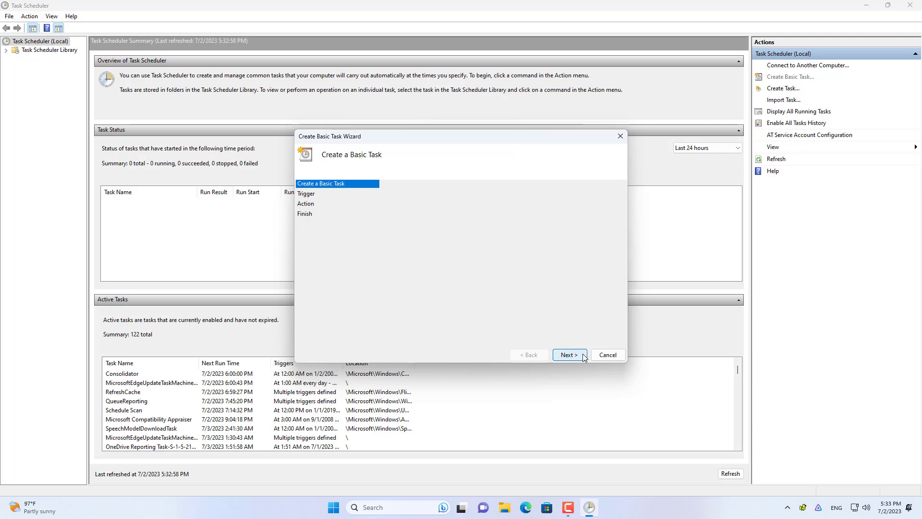
{"action": "left_click", "coordinate": [567, 354]}
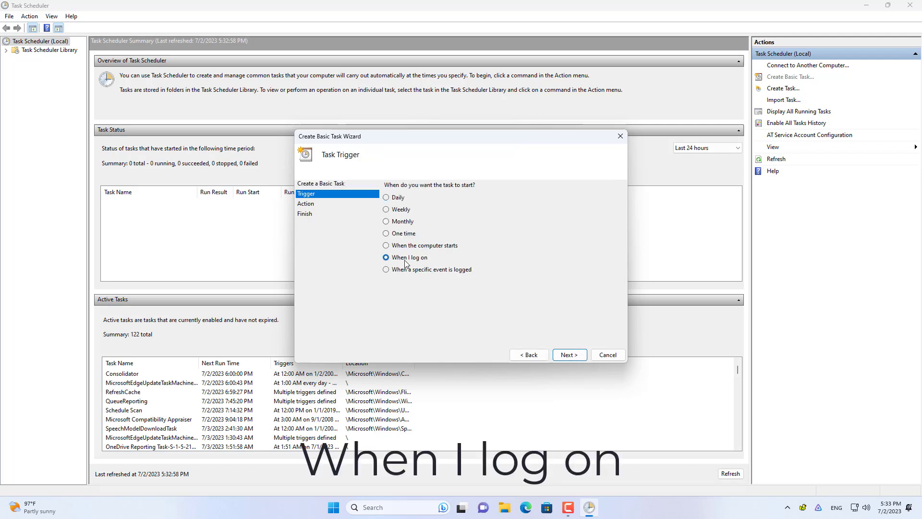
{"action": "left_click", "coordinate": [568, 354]}
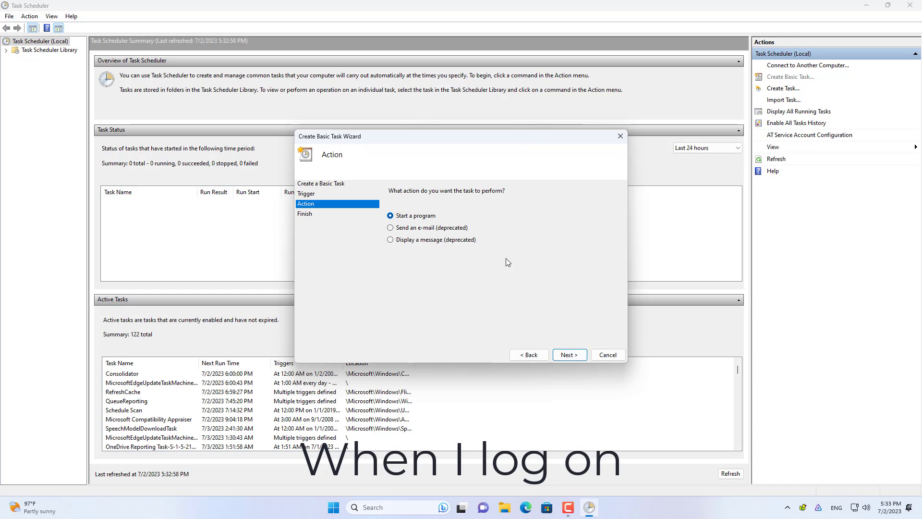
{"action": "left_click", "coordinate": [568, 354]}
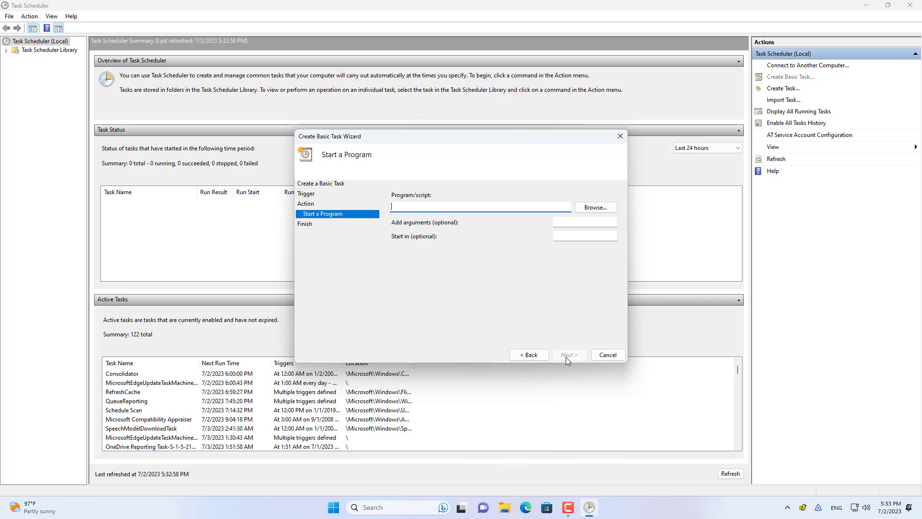